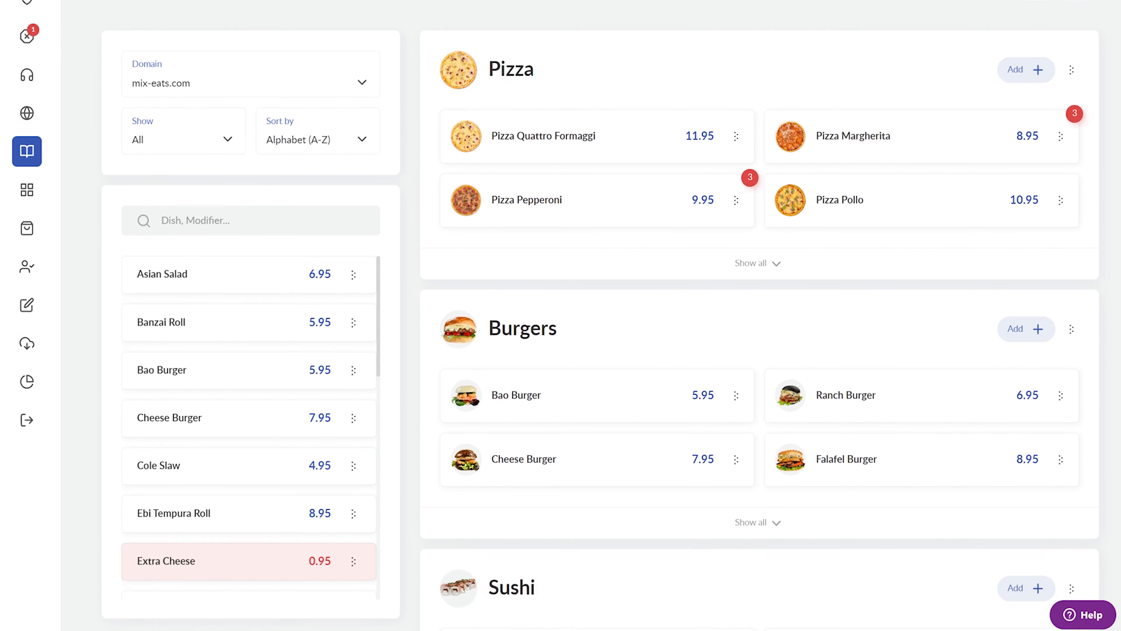
- Leave the menu builder and reach the empty operator orders screen via the admin panel's Delivety App
scroll(down, 3)
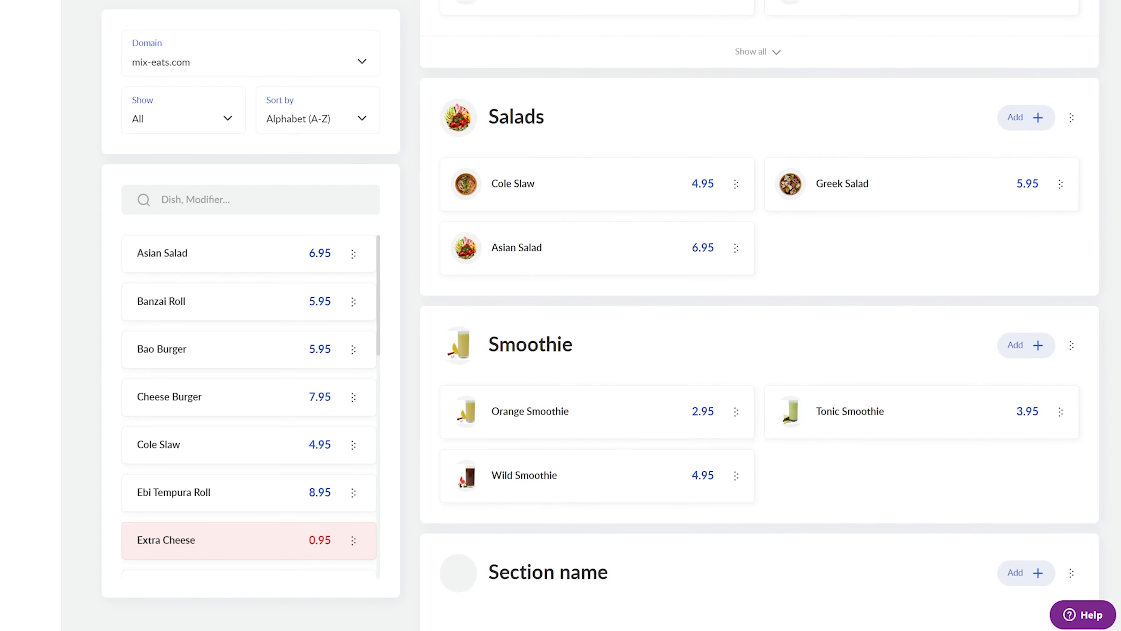
click(63, 184)
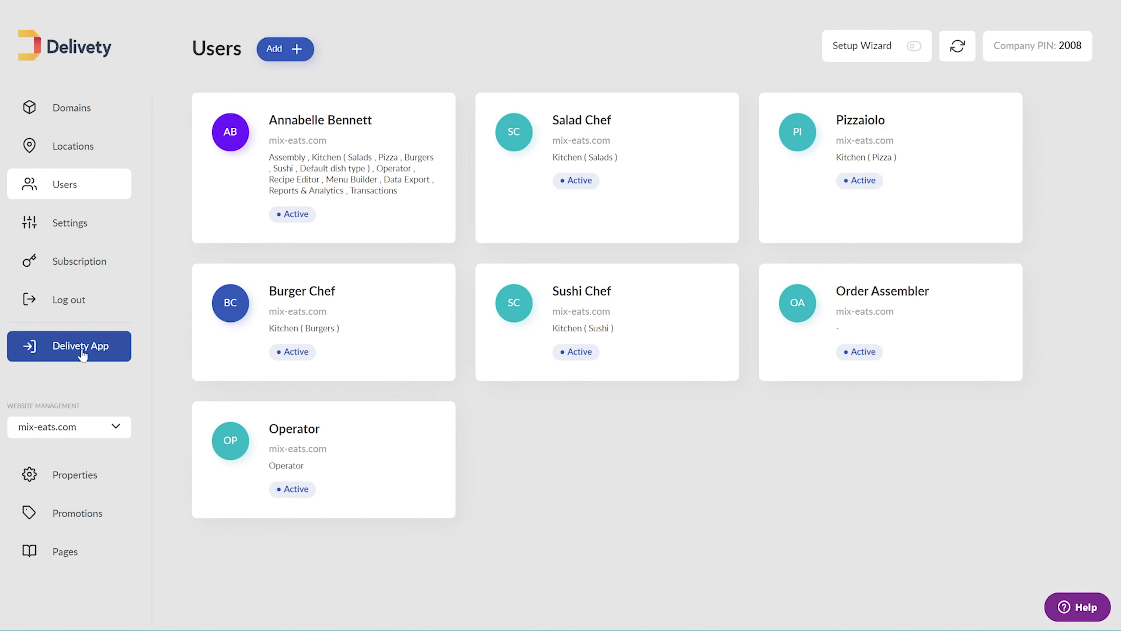
click(78, 347)
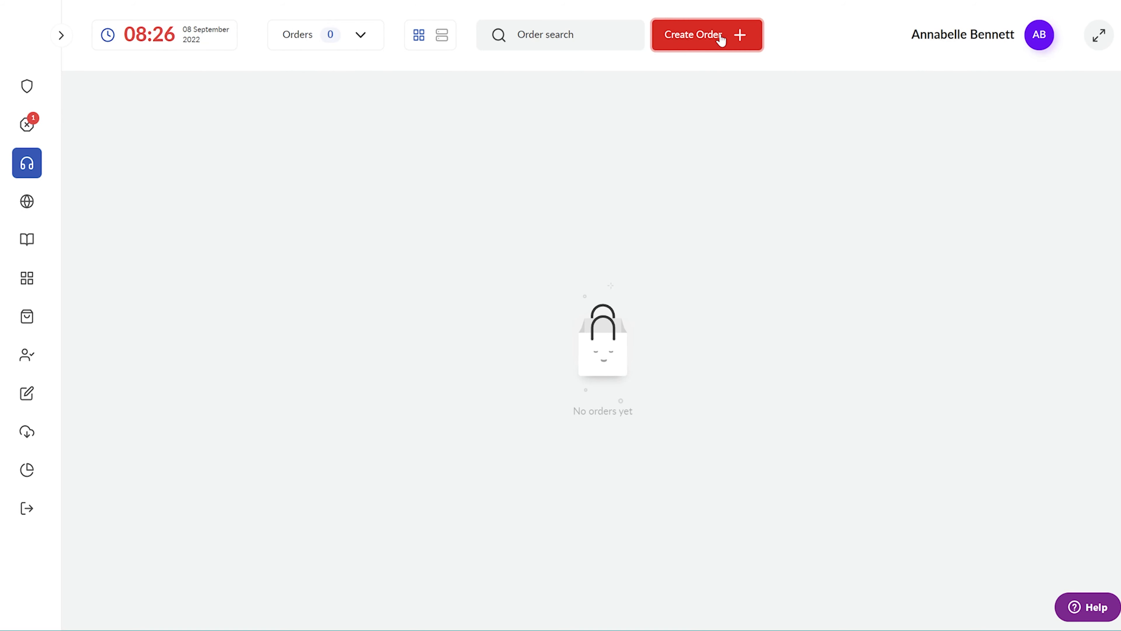
- Create order 1 and save the caller's phone, name and email as its customer
click(707, 34)
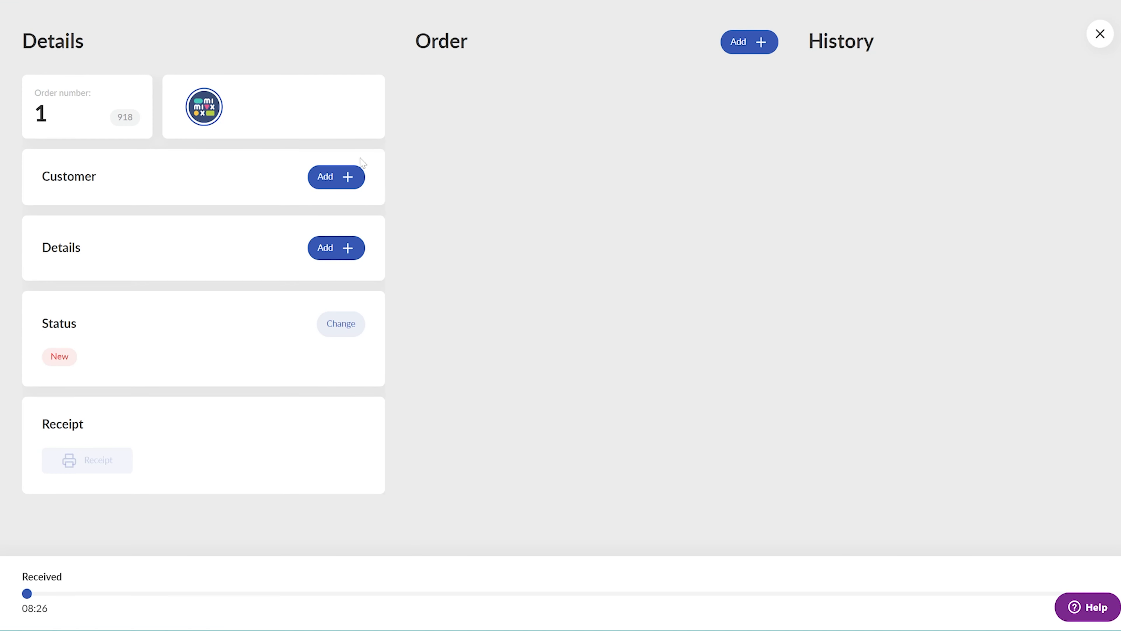
click(335, 176)
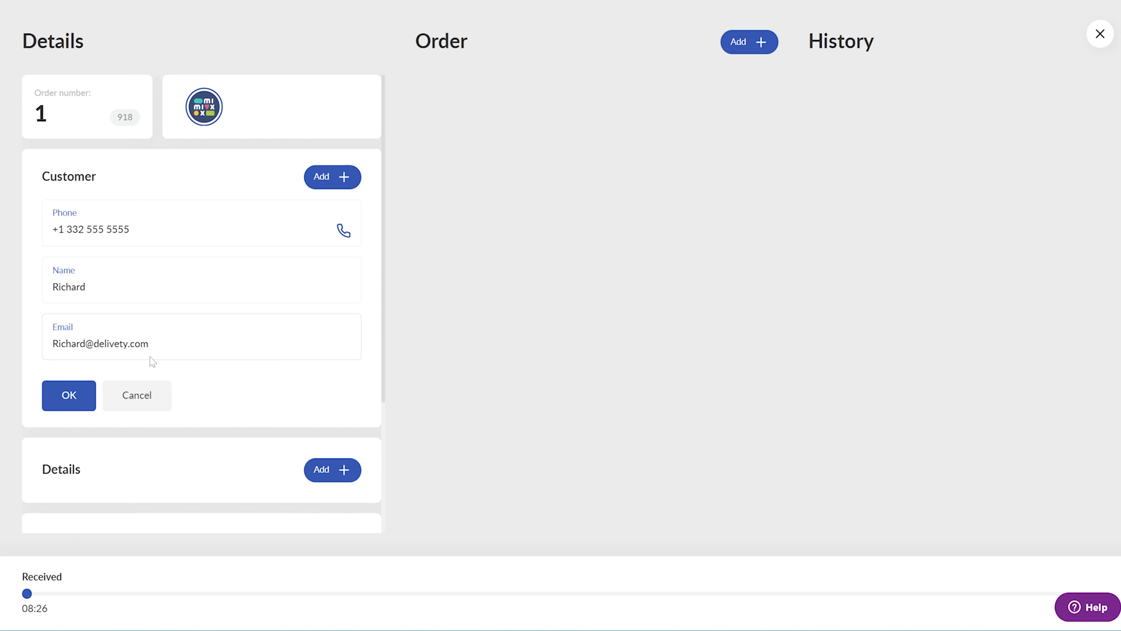
click(69, 395)
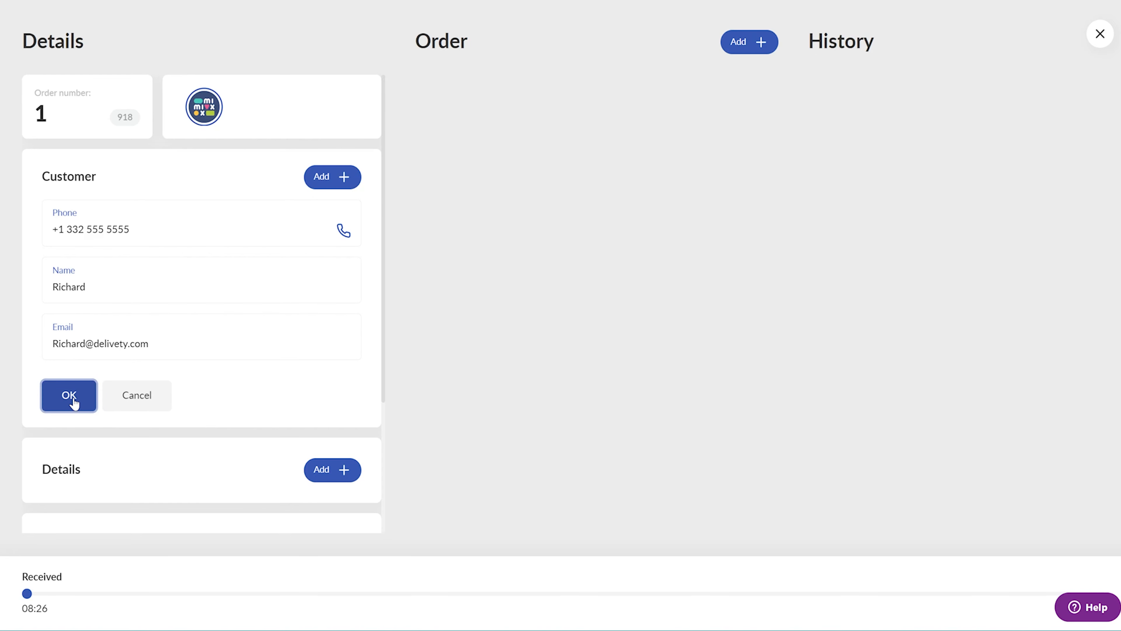
click(69, 395)
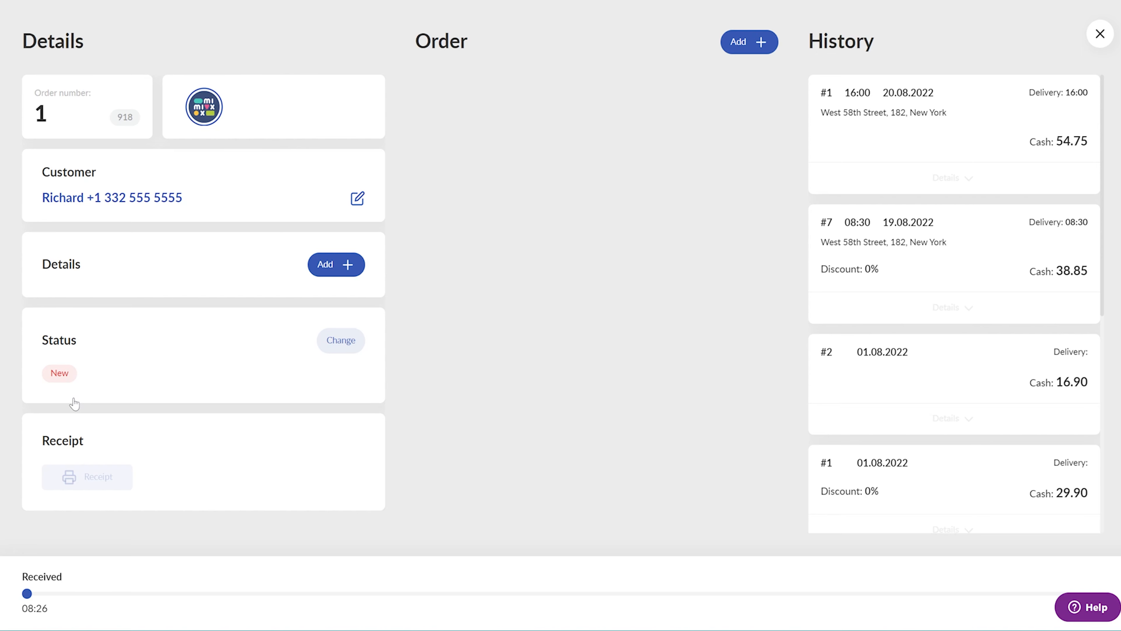
- Review the customer's History, expanding the details of their previous orders
scroll(down, 3)
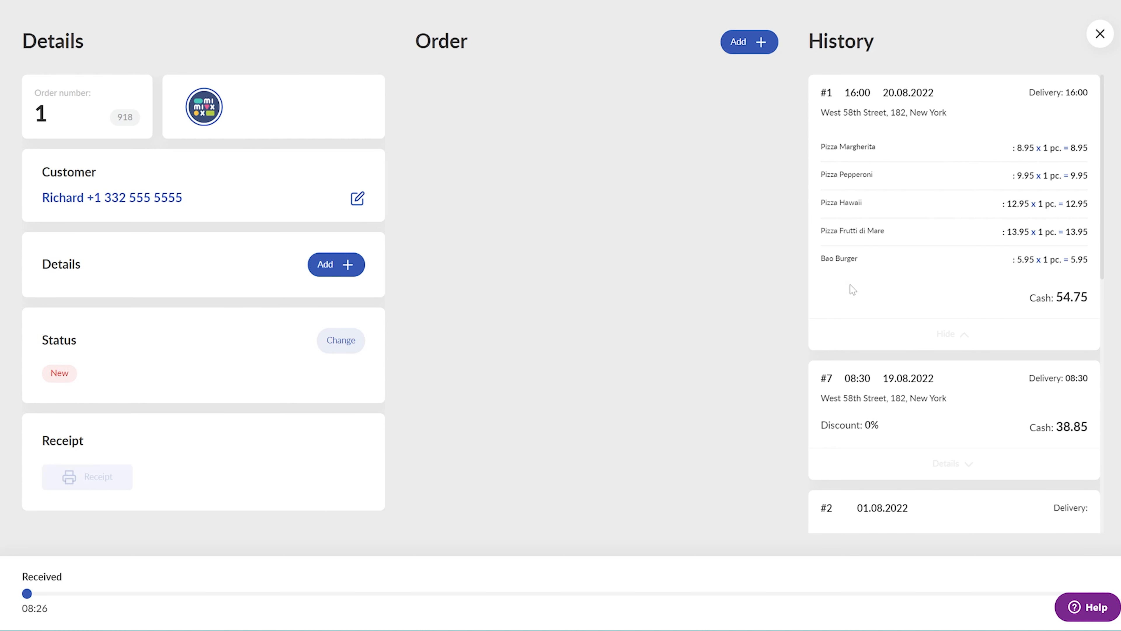
scroll(down, 3)
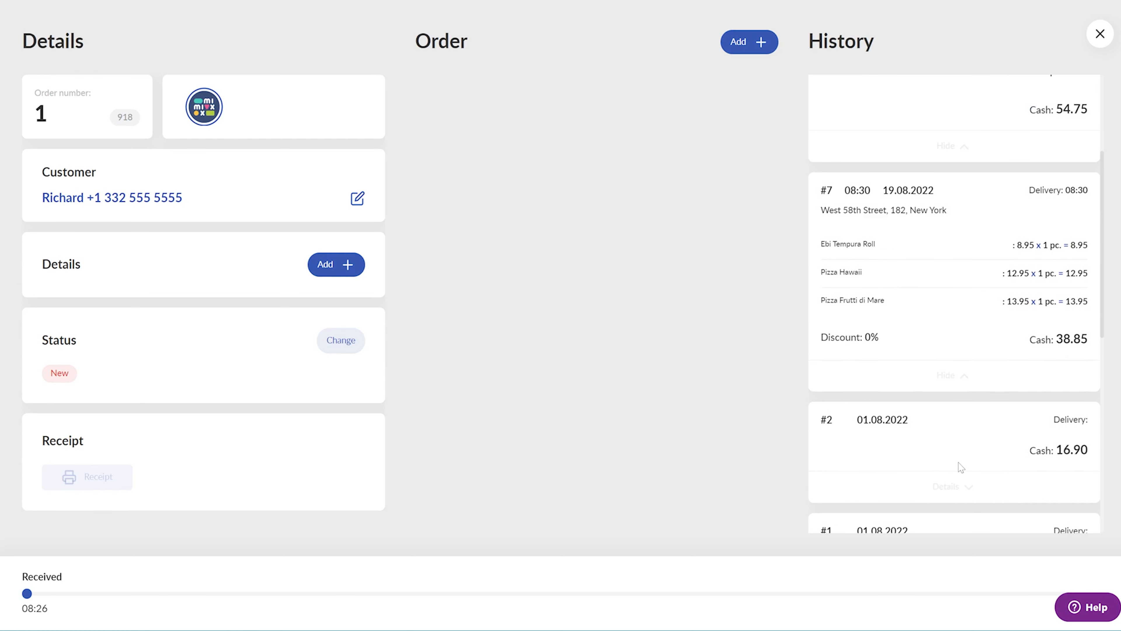
scroll(down, 3)
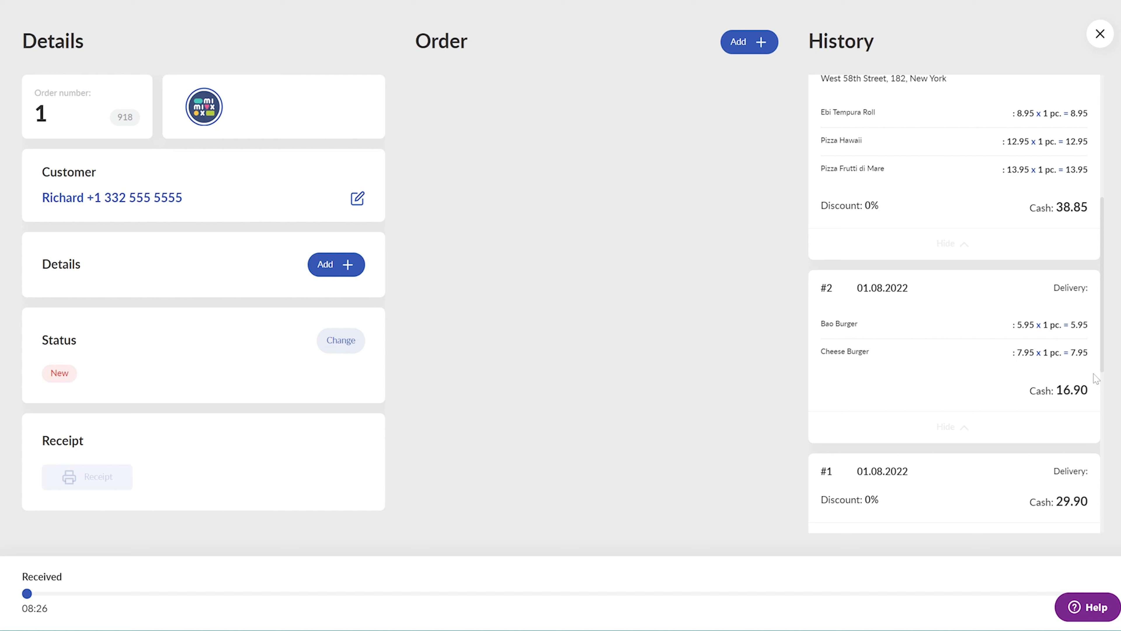
mouse_move(117, 280)
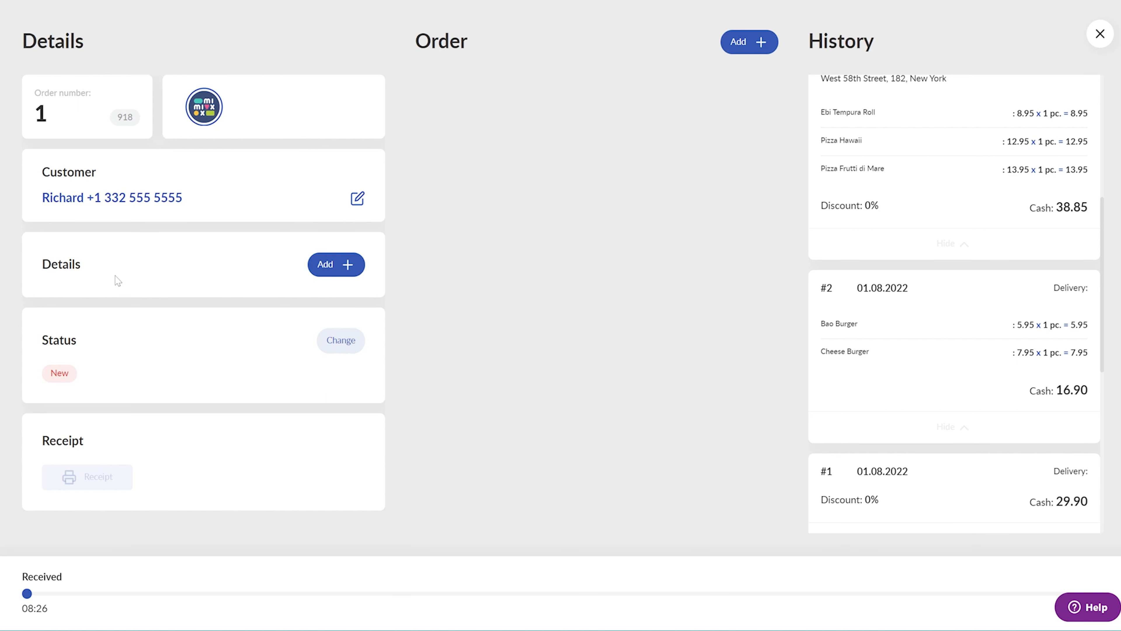
click(336, 263)
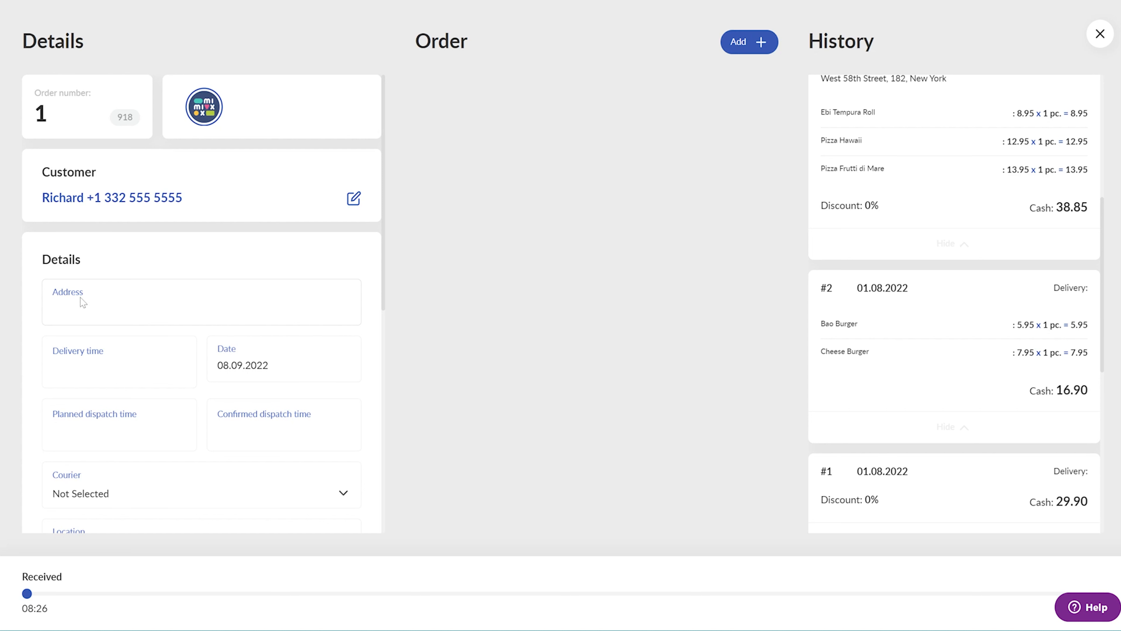
click(201, 302)
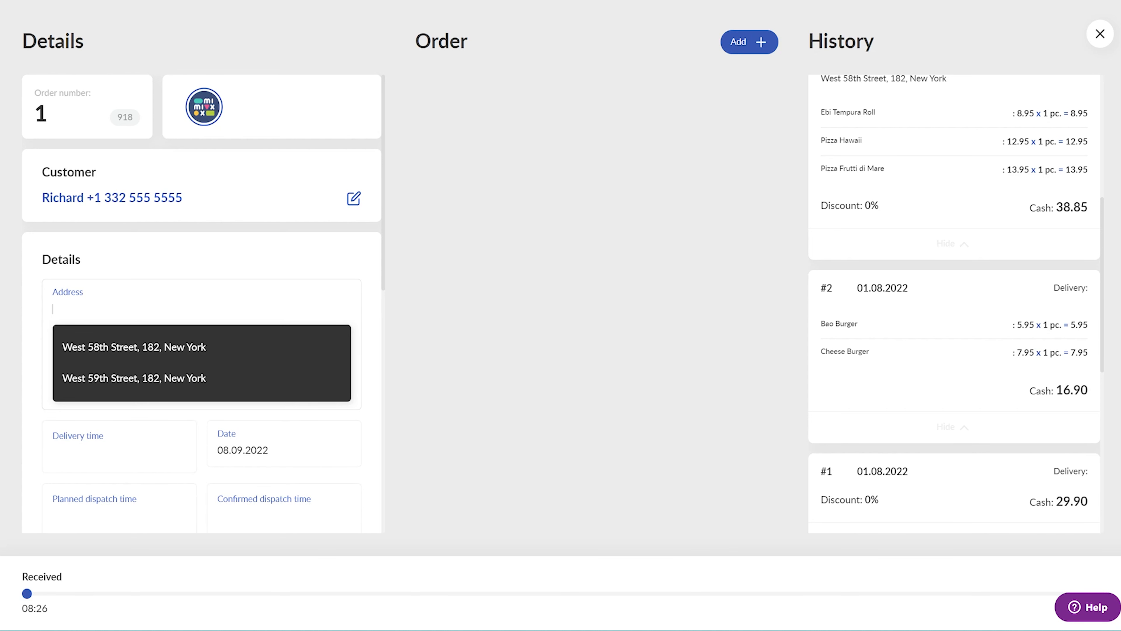
click(135, 347)
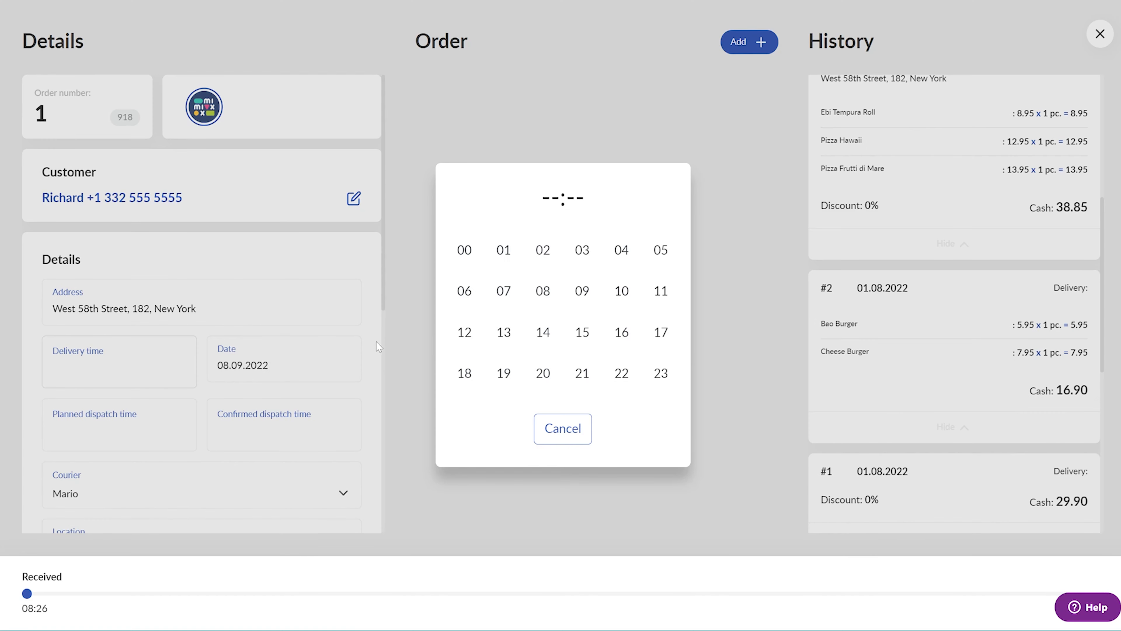
click(621, 290)
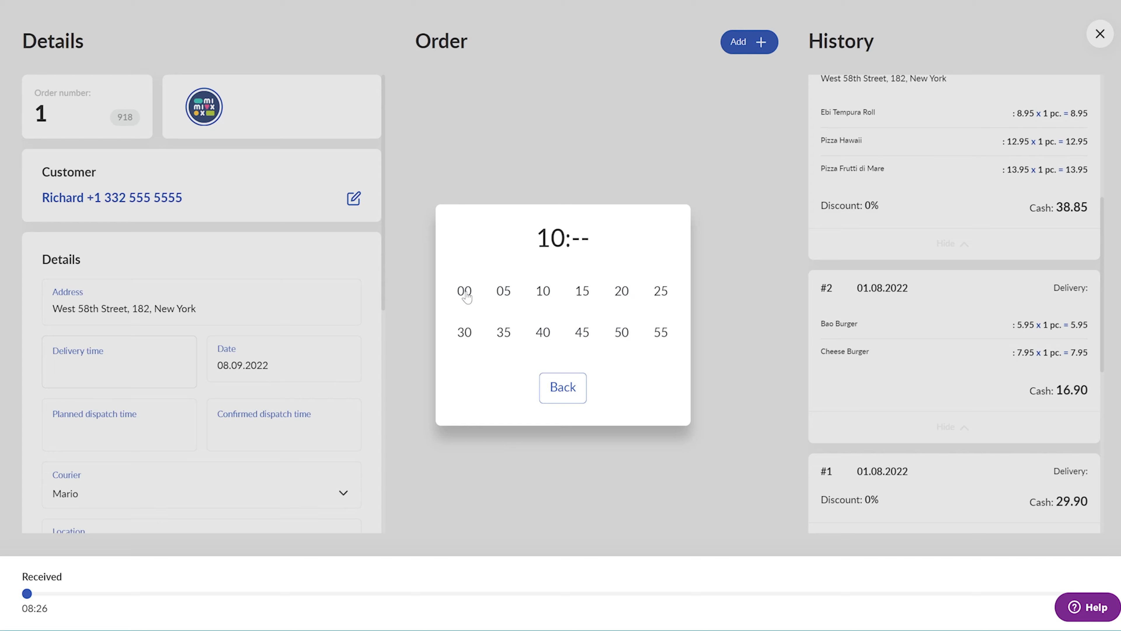
click(463, 291)
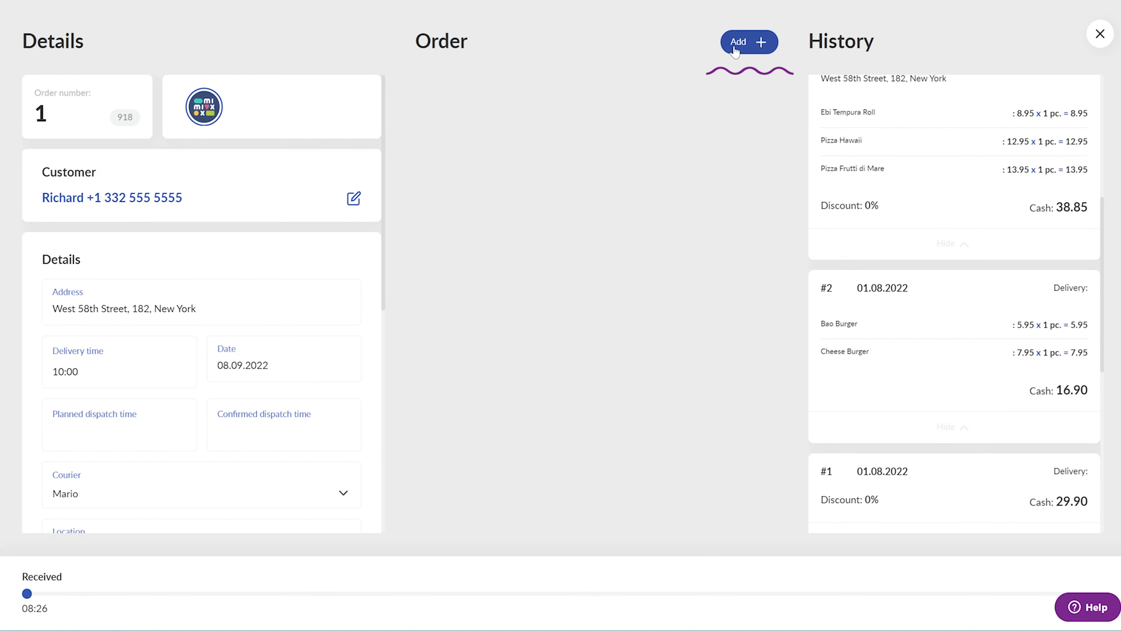
- Add Pizza Margherita, Pizza Hawaii, Pizza Frutti di Mare, Asian Salad and Bao Burger, then return to the order
click(749, 42)
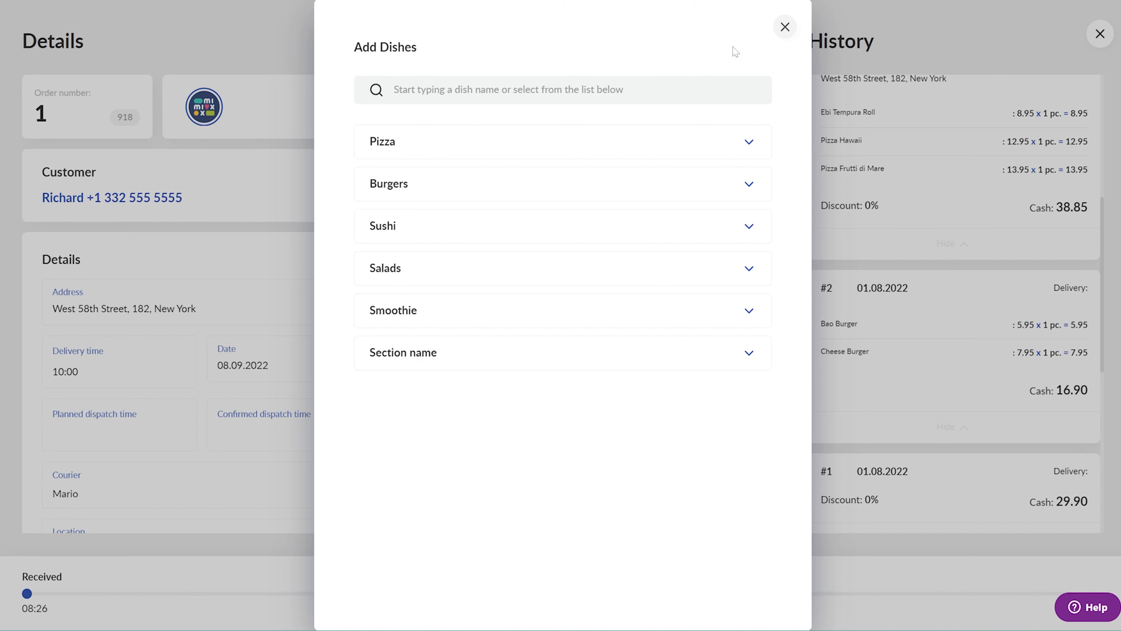
text(Mar)
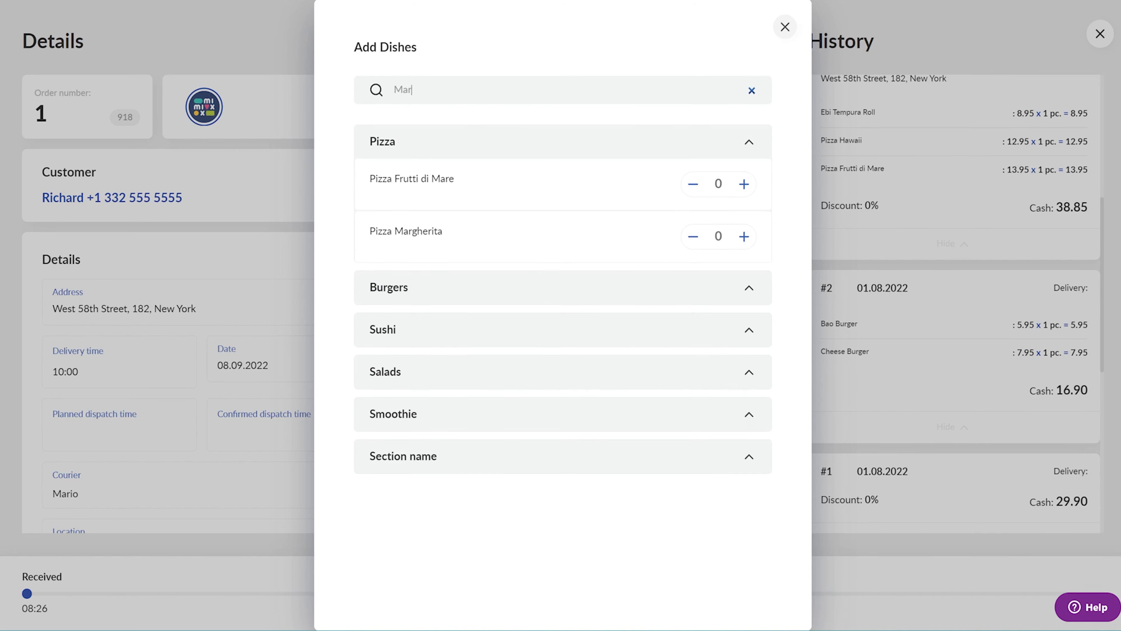
click(743, 235)
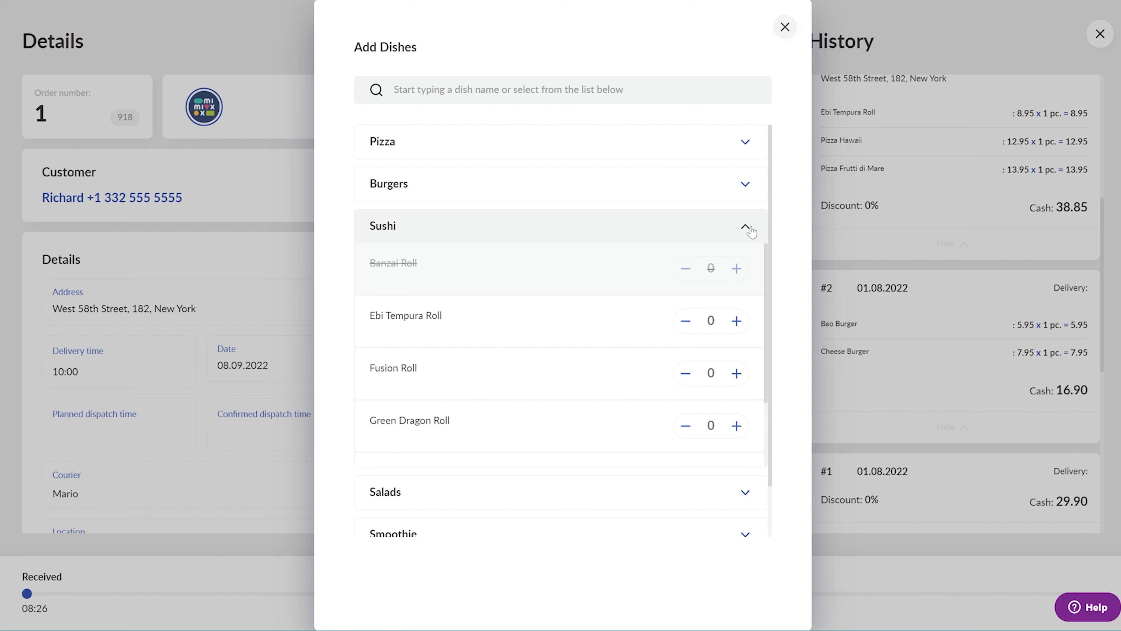
mouse_move(445, 283)
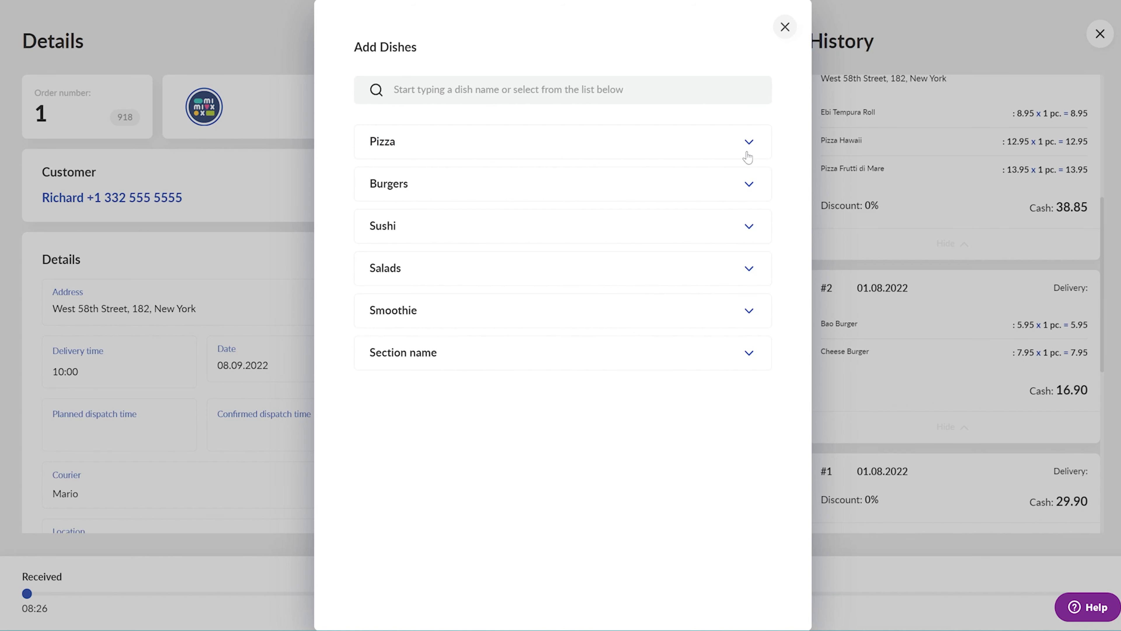
mouse_move(750, 258)
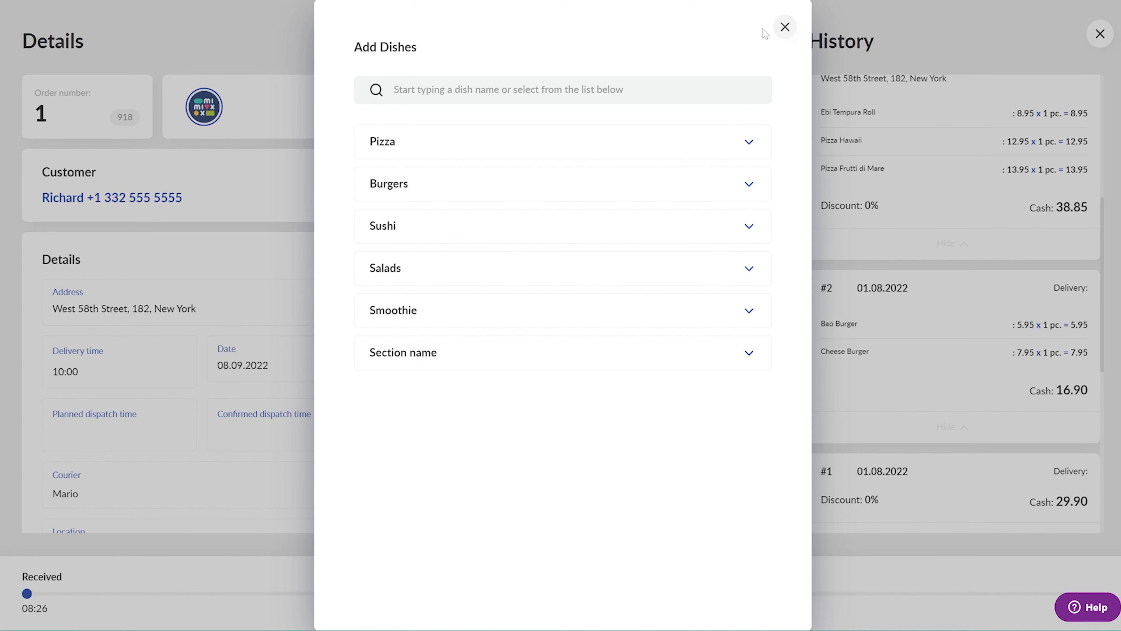
click(784, 28)
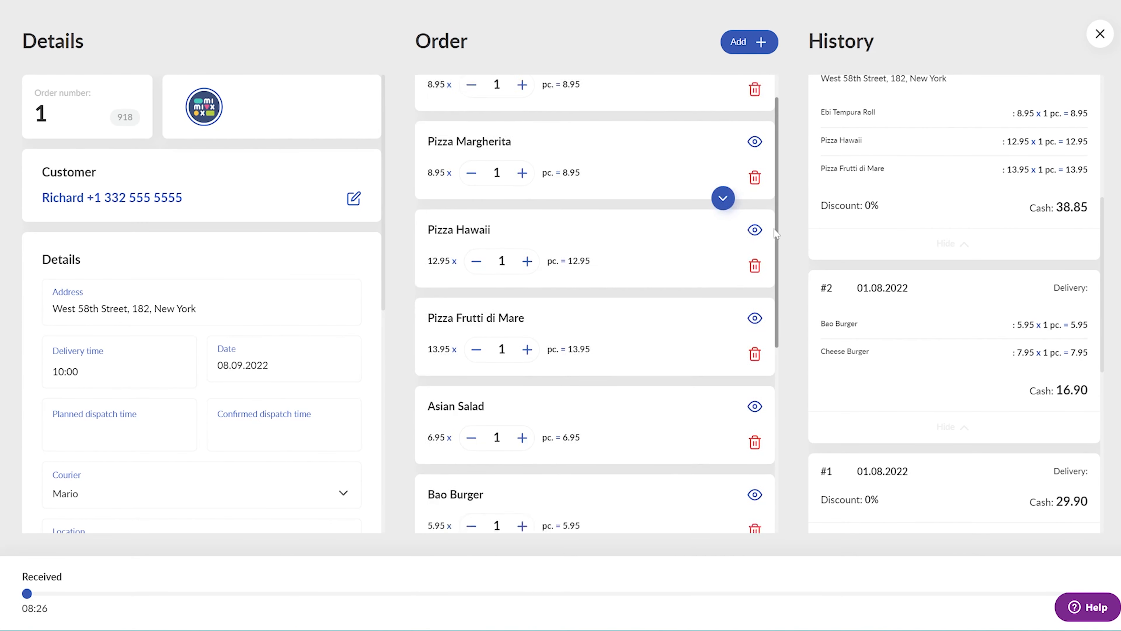
- Set Discount % to 10, Change for to 30 with cash, location Central Kitchen, and save the order details
scroll(down, 3)
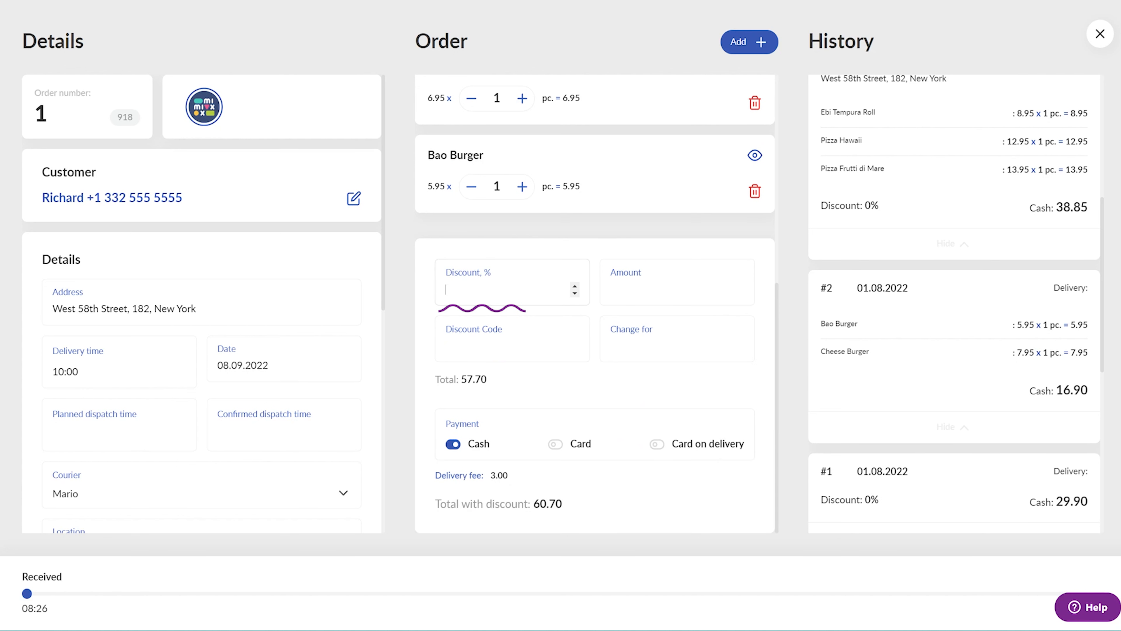
text(10)
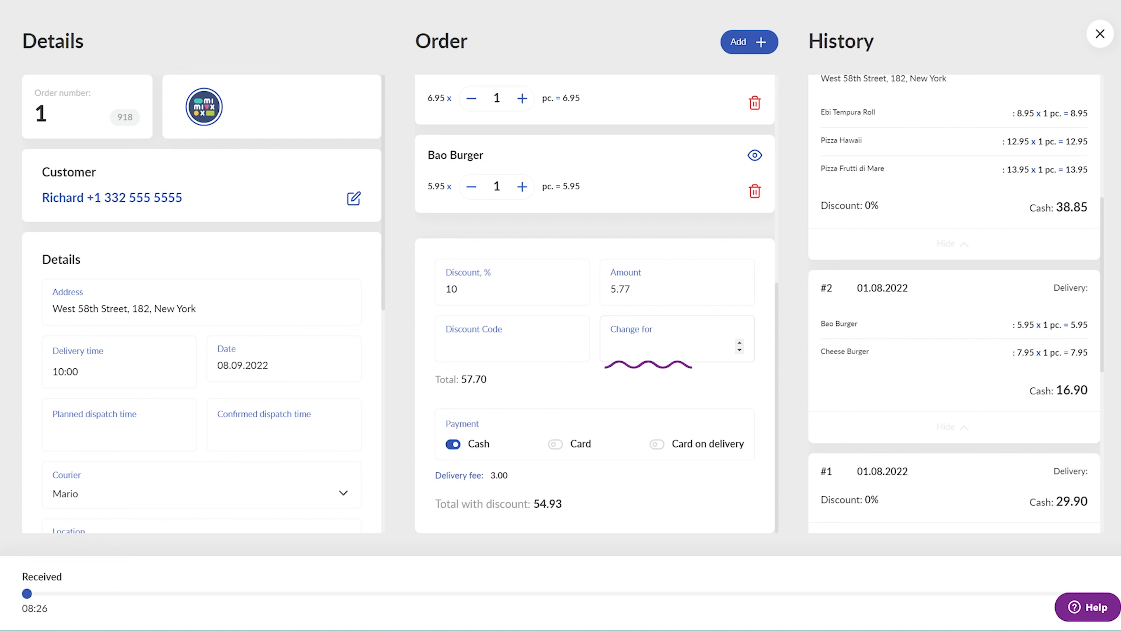
text(30)
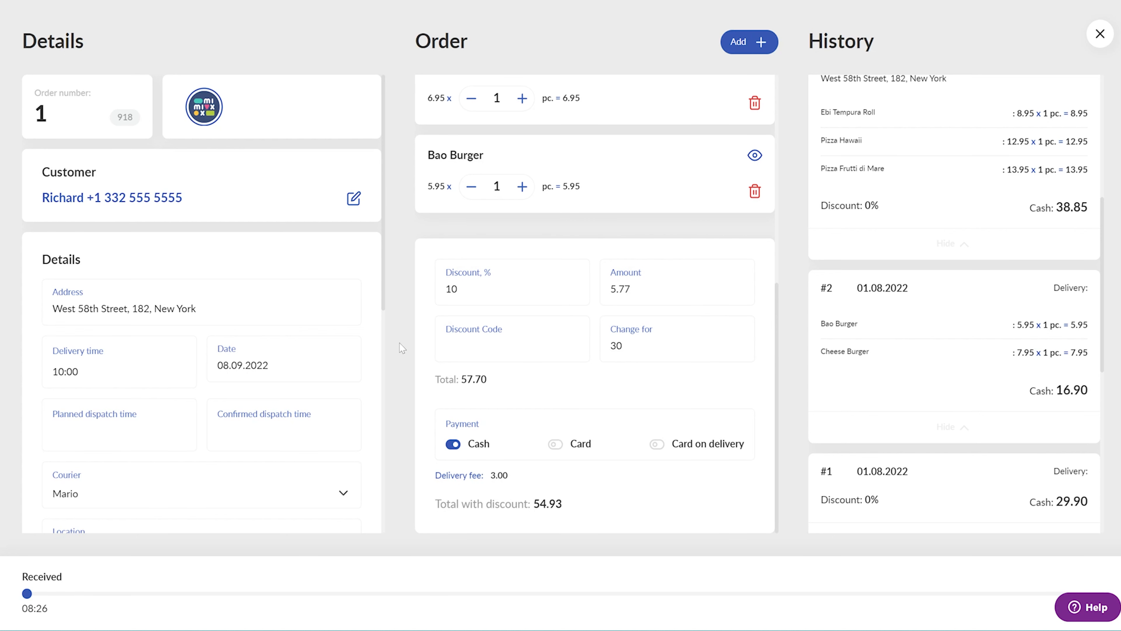
scroll(down, 3)
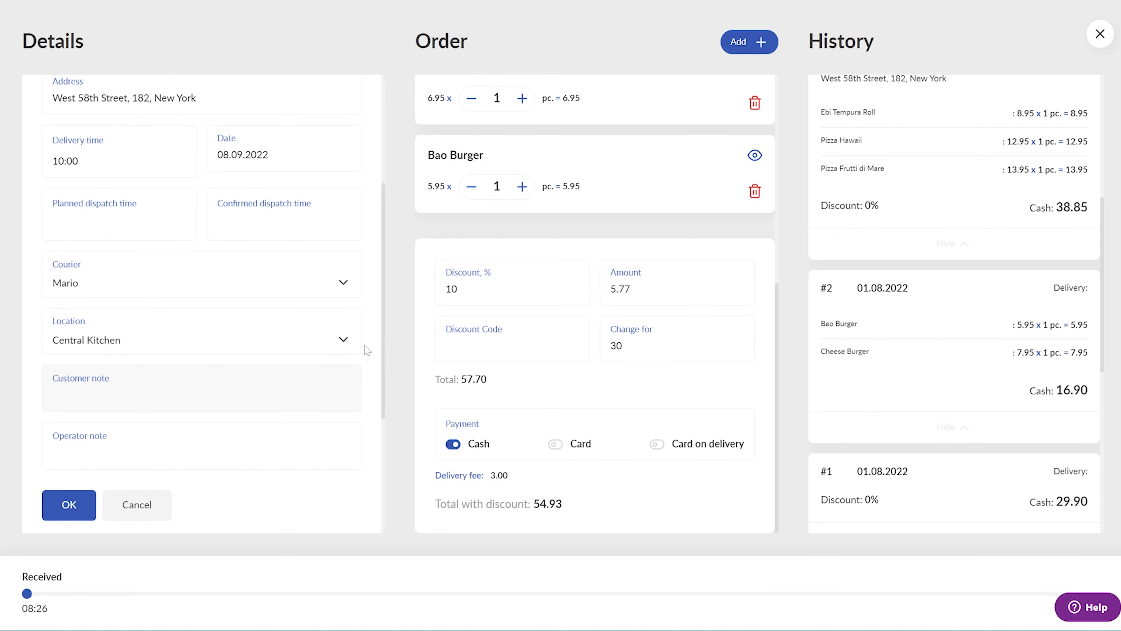
click(201, 331)
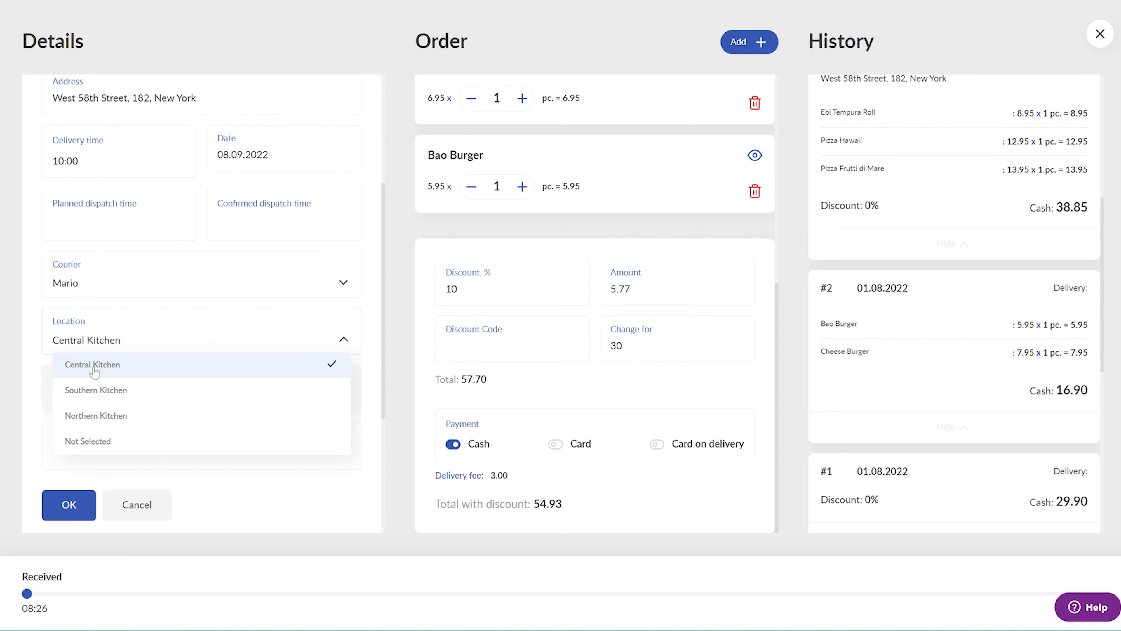
click(92, 364)
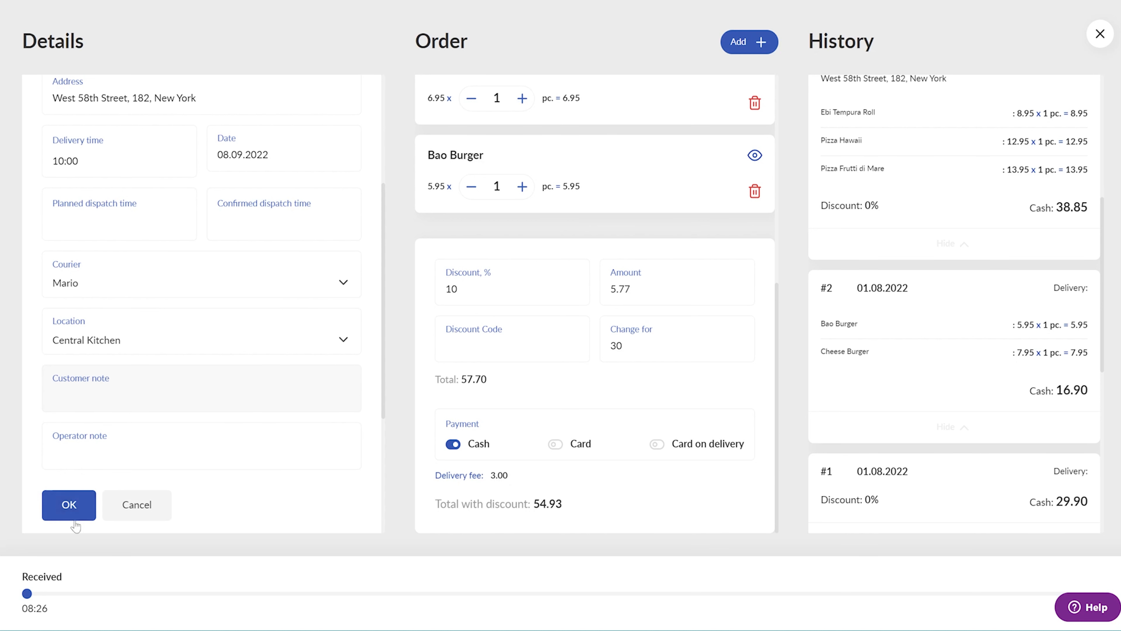
click(69, 505)
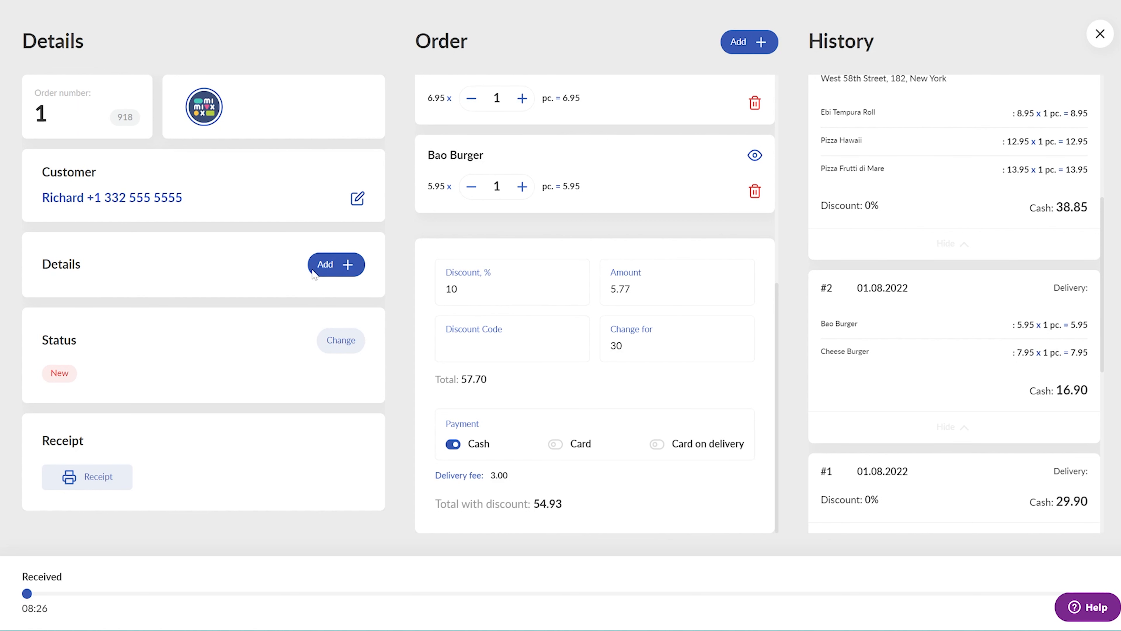
- Set order 1's confirmed dispatch time to 09:25 and bring up the kitchen view of its six dishes
click(336, 264)
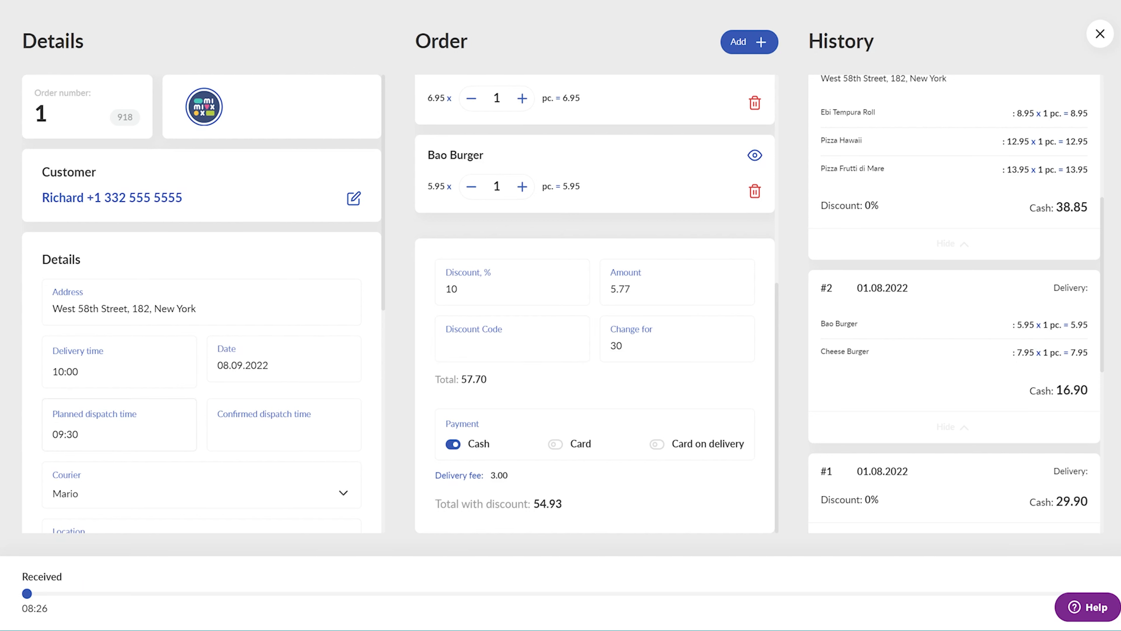
click(283, 424)
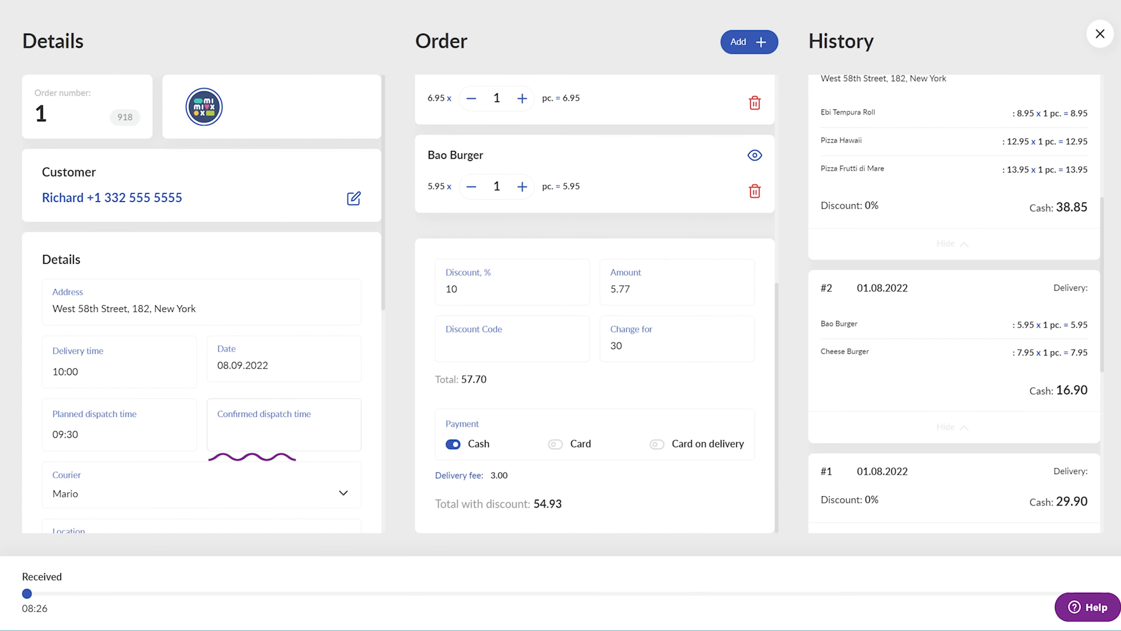
click(283, 424)
text(09:25)
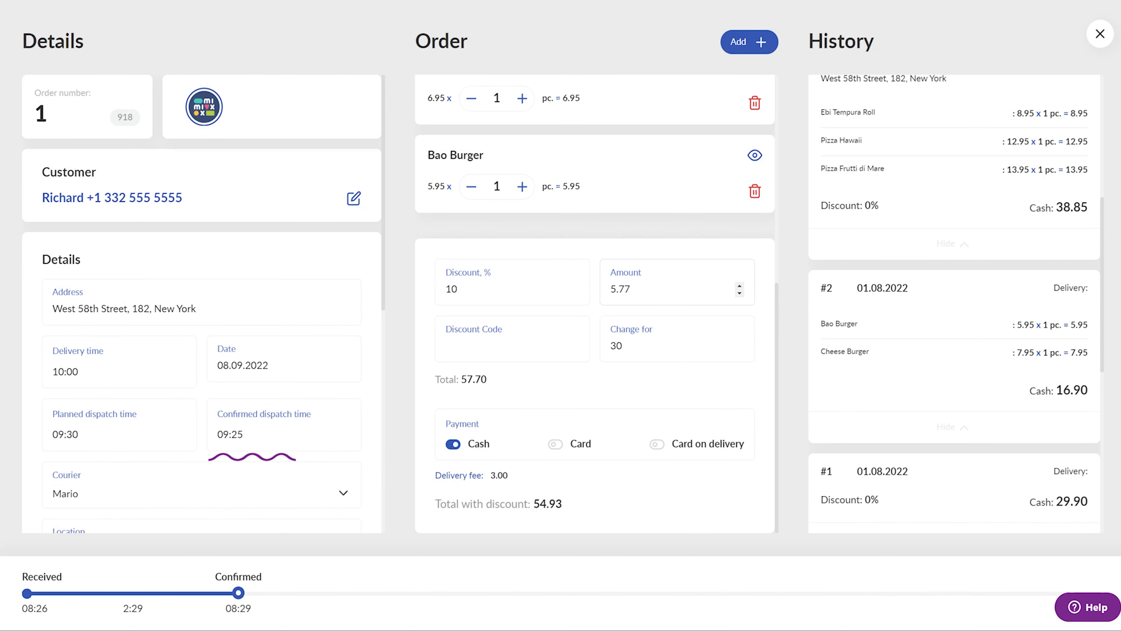
click(671, 288)
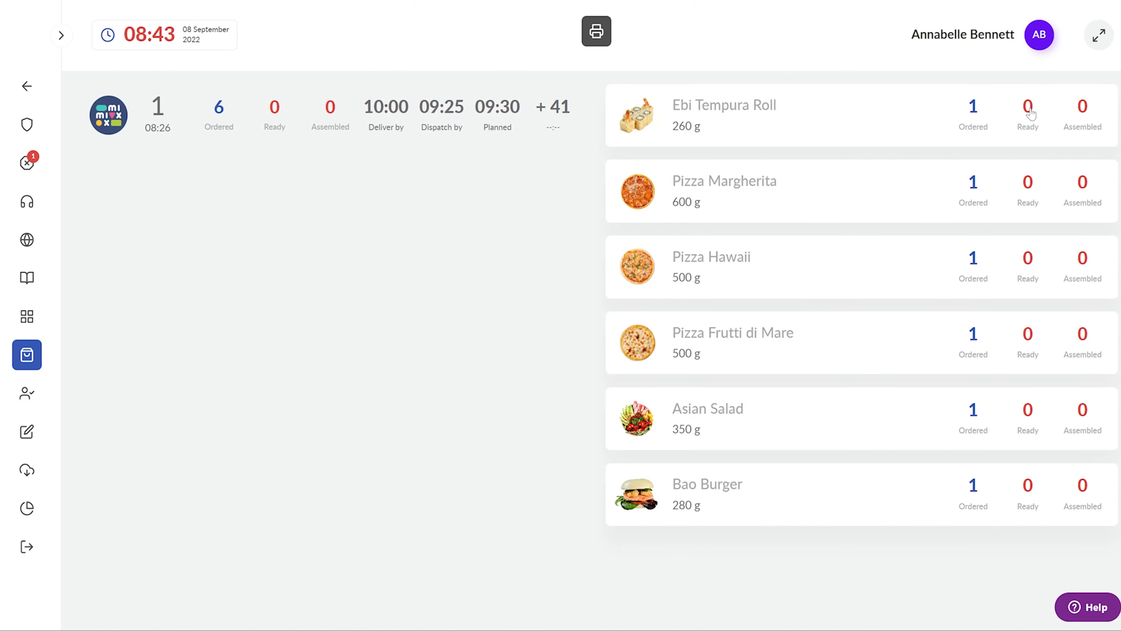
- Return from the kitchen view to order 1's card with its delivery details expanded
click(714, 114)
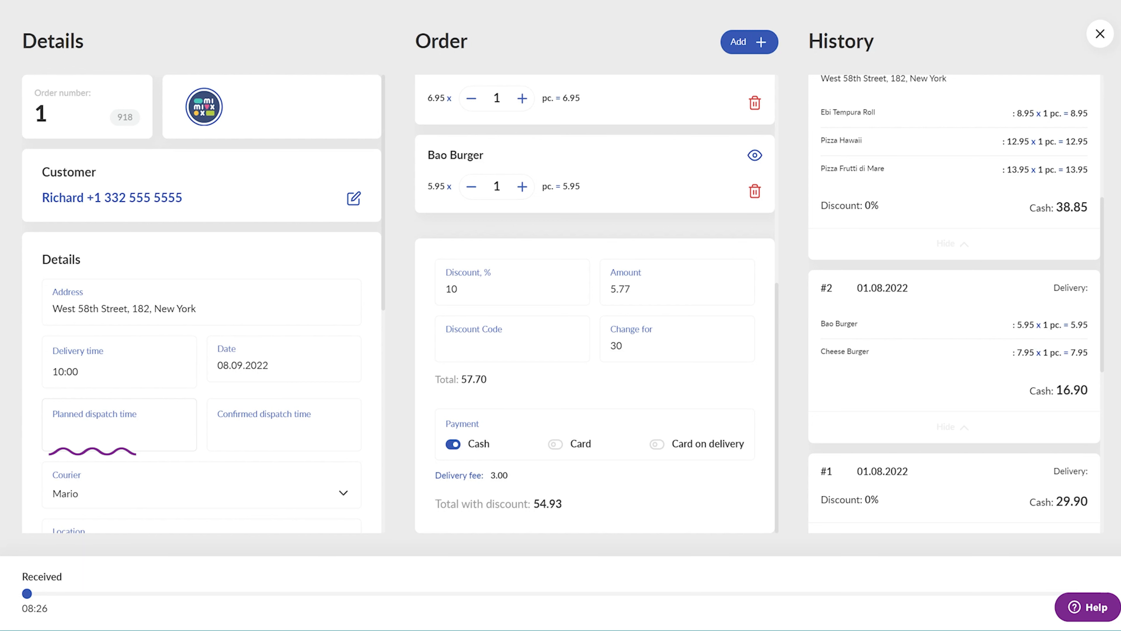
click(283, 429)
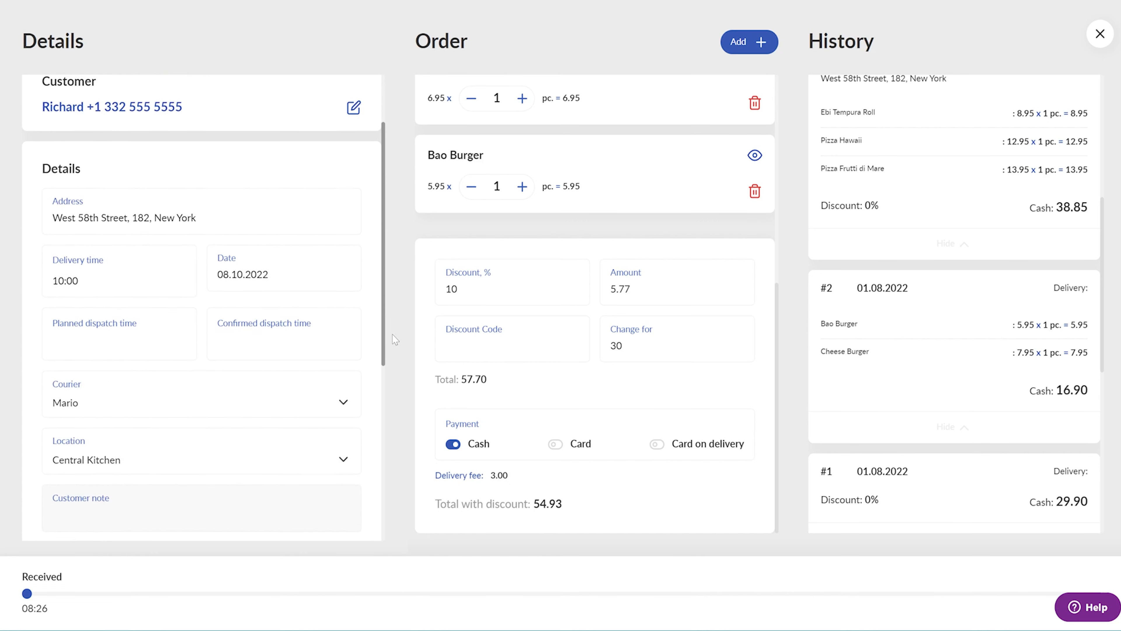
- Switch order 1's status to Confirmed so it advances through Prepared and Assembled to Dispatched
scroll(down, 3)
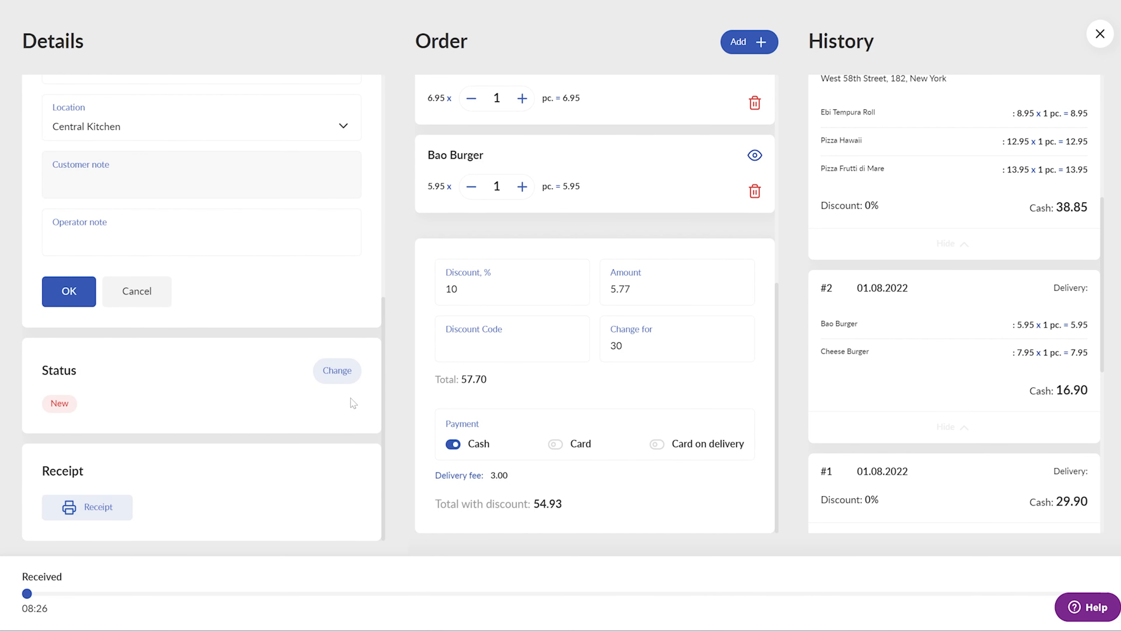
click(337, 370)
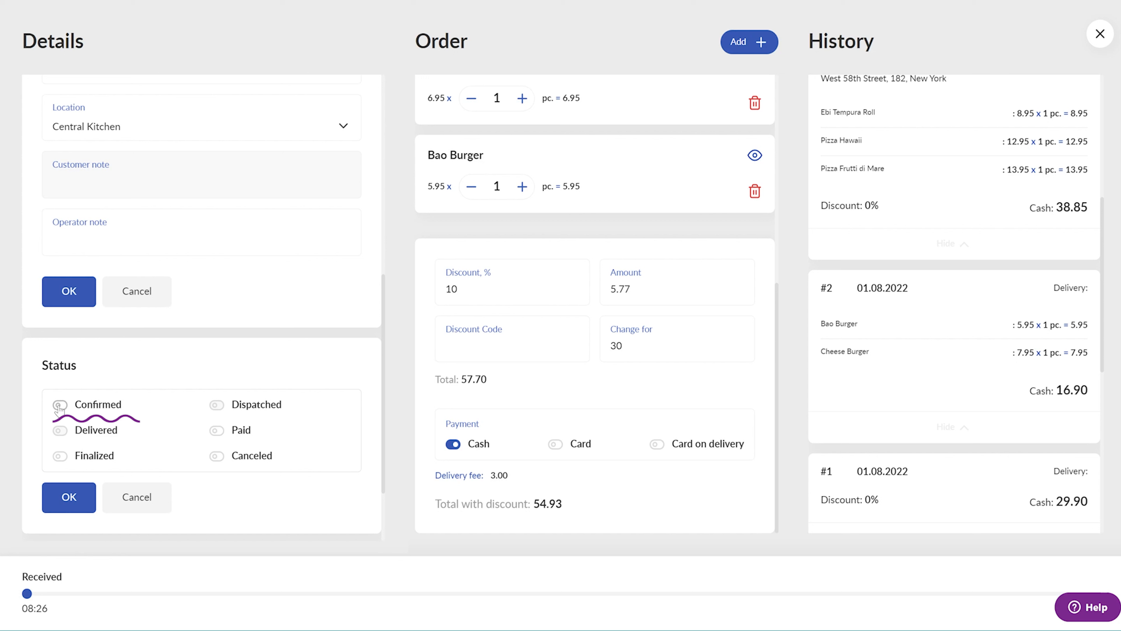
click(67, 497)
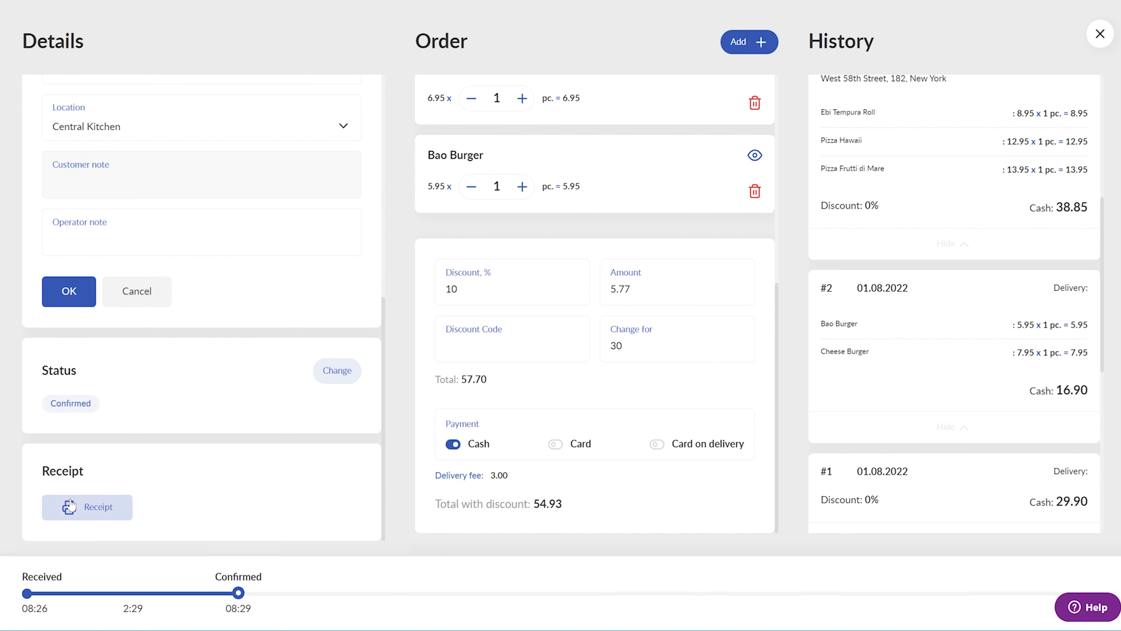
click(337, 370)
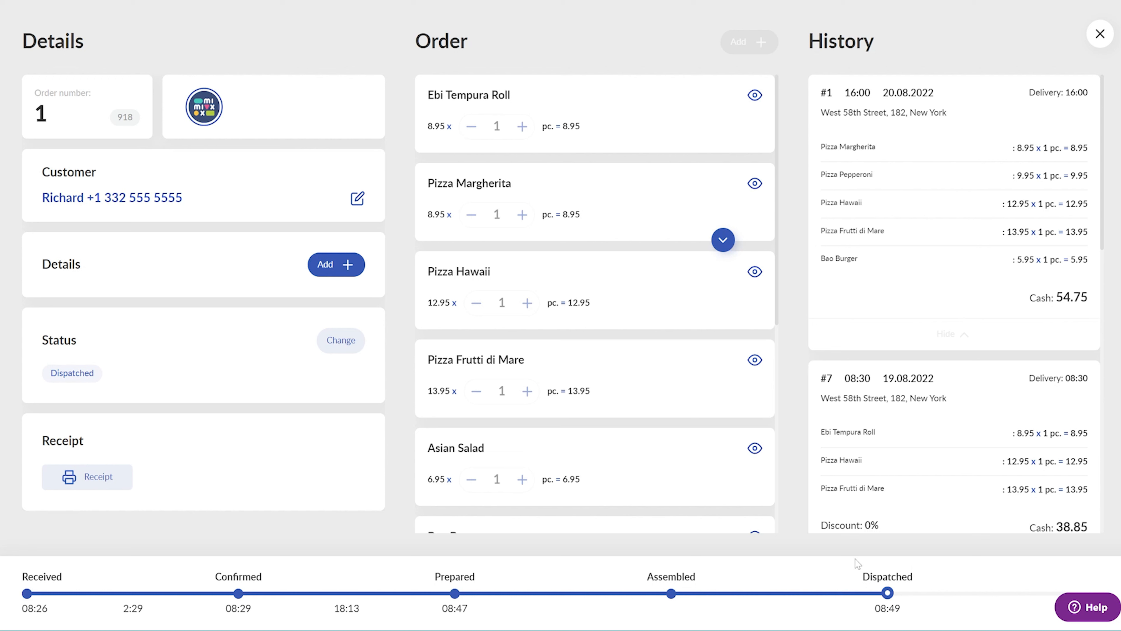
- Change order 1's status from Assembled to Dispatched and apply it
click(340, 340)
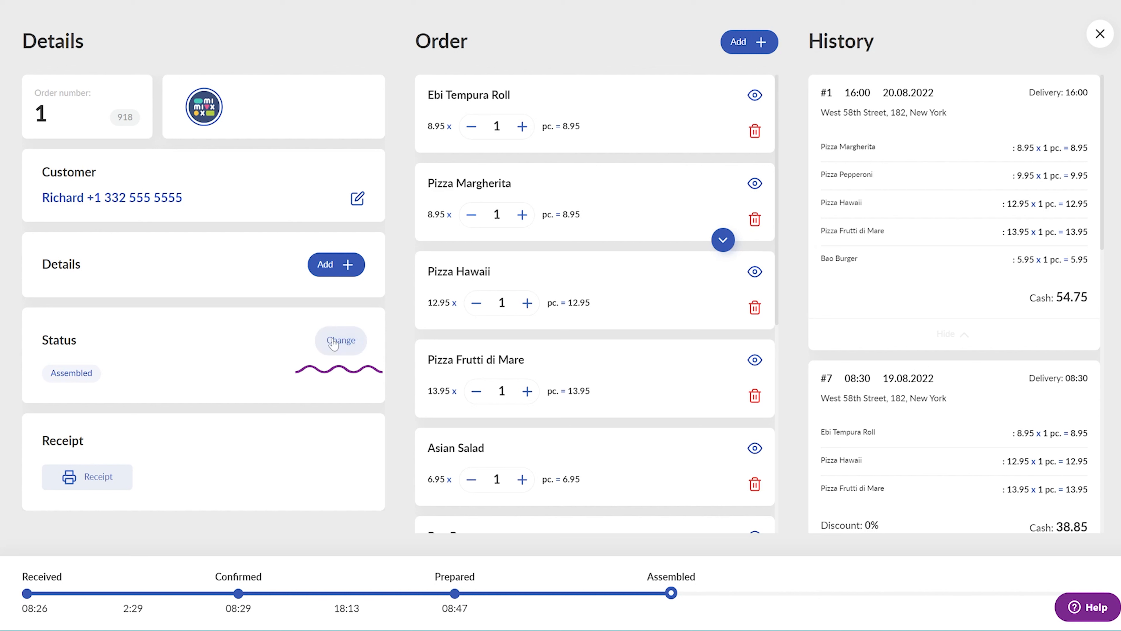
click(340, 340)
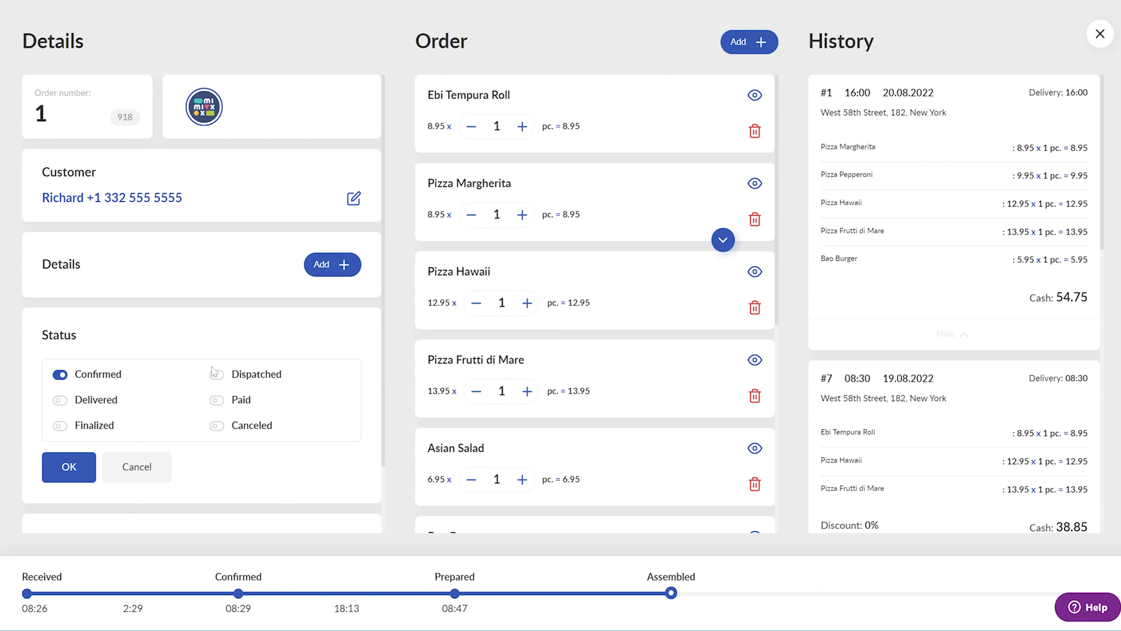
click(215, 374)
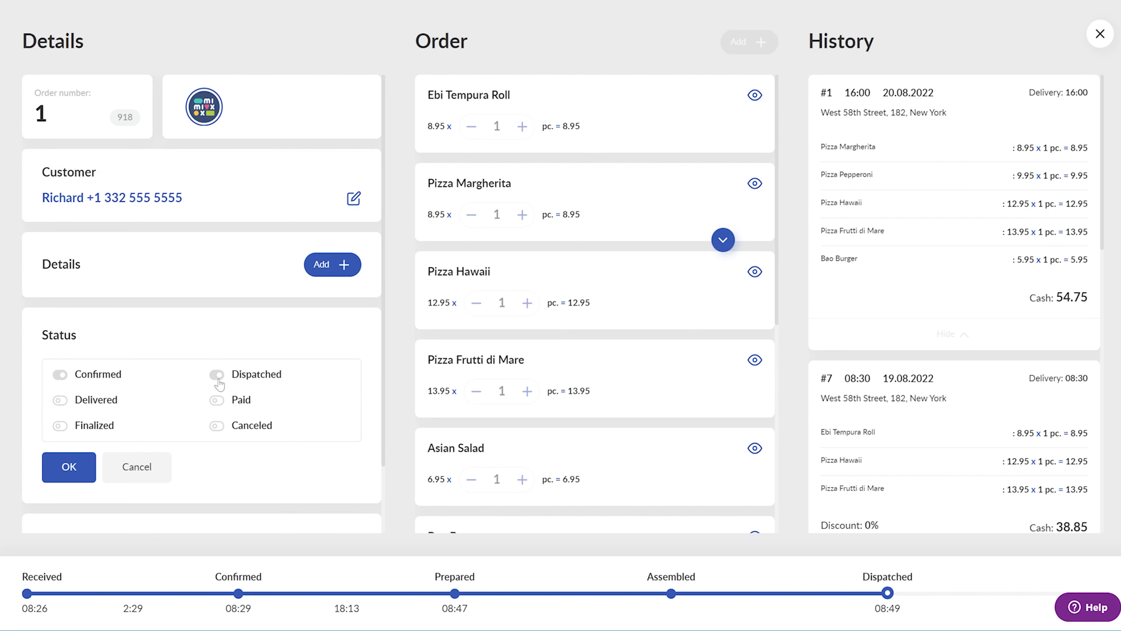
click(68, 466)
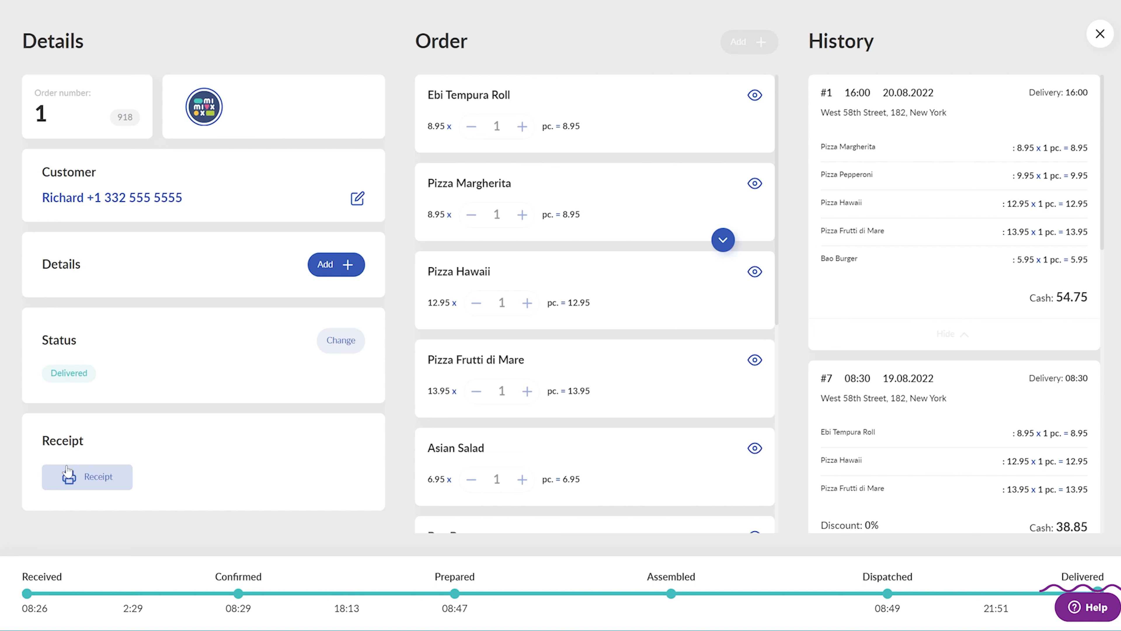
- Change order 1's status to Delivered and apply it
click(340, 340)
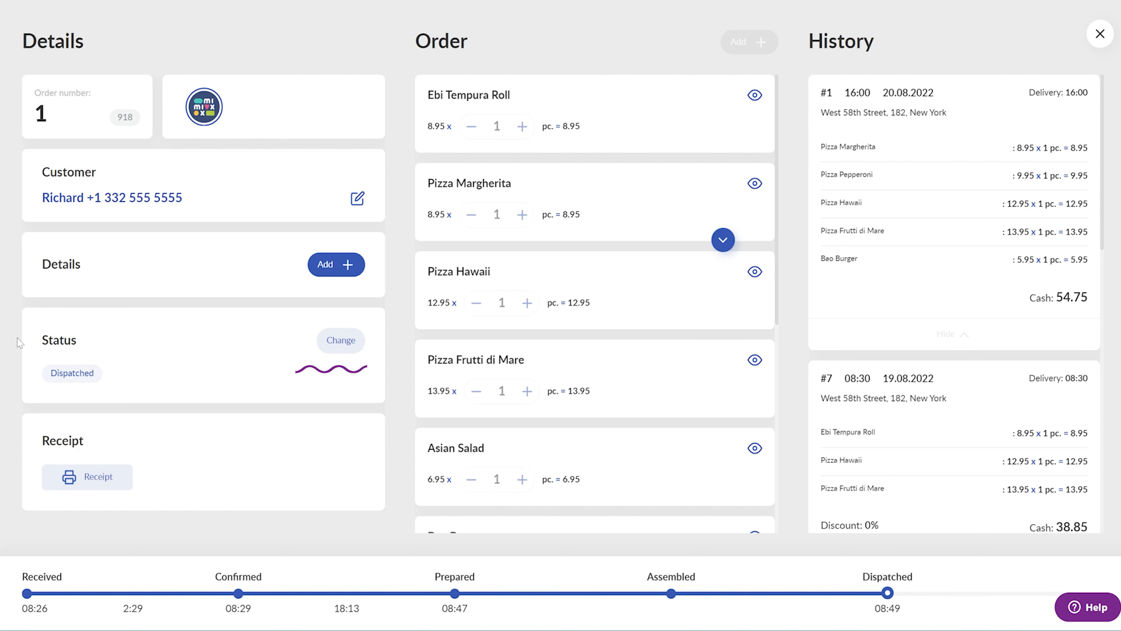
click(340, 340)
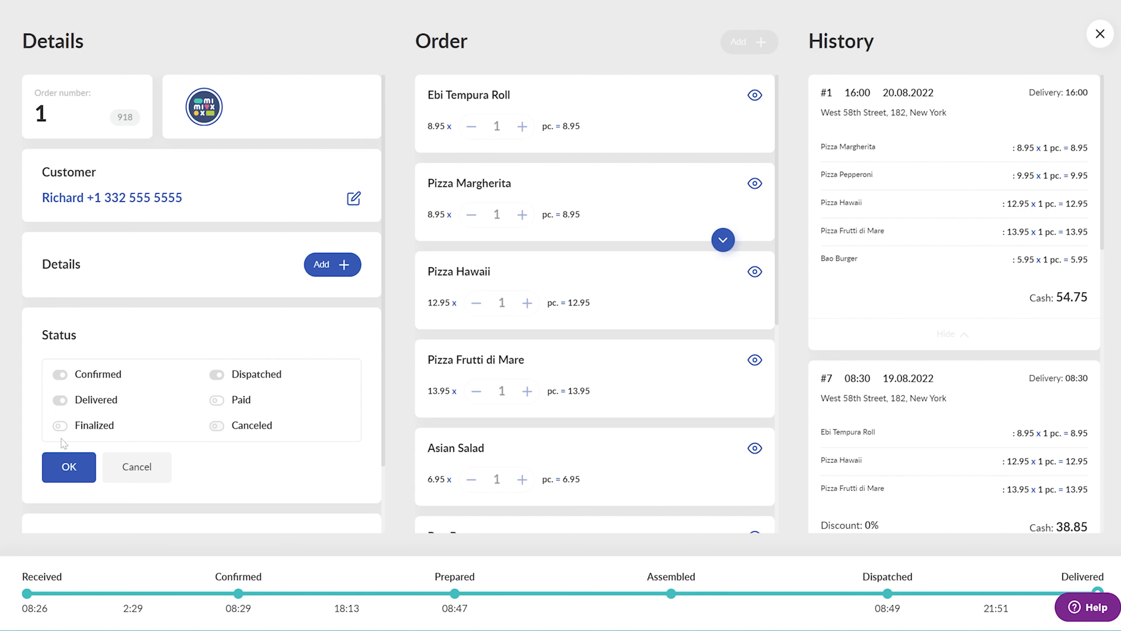
scroll(down, 3)
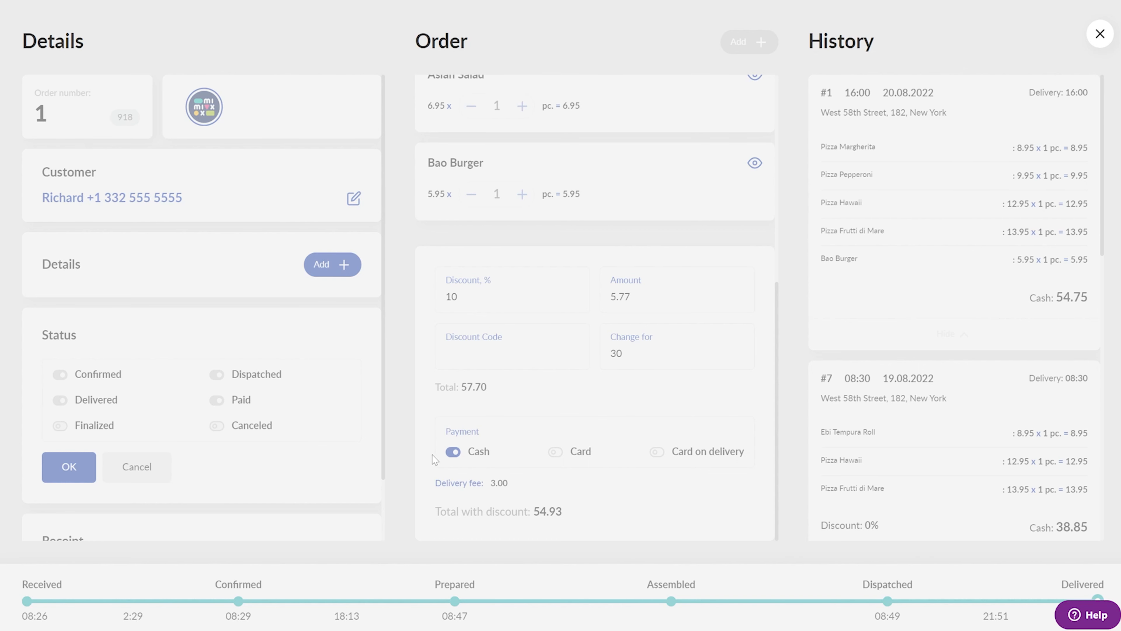
click(69, 466)
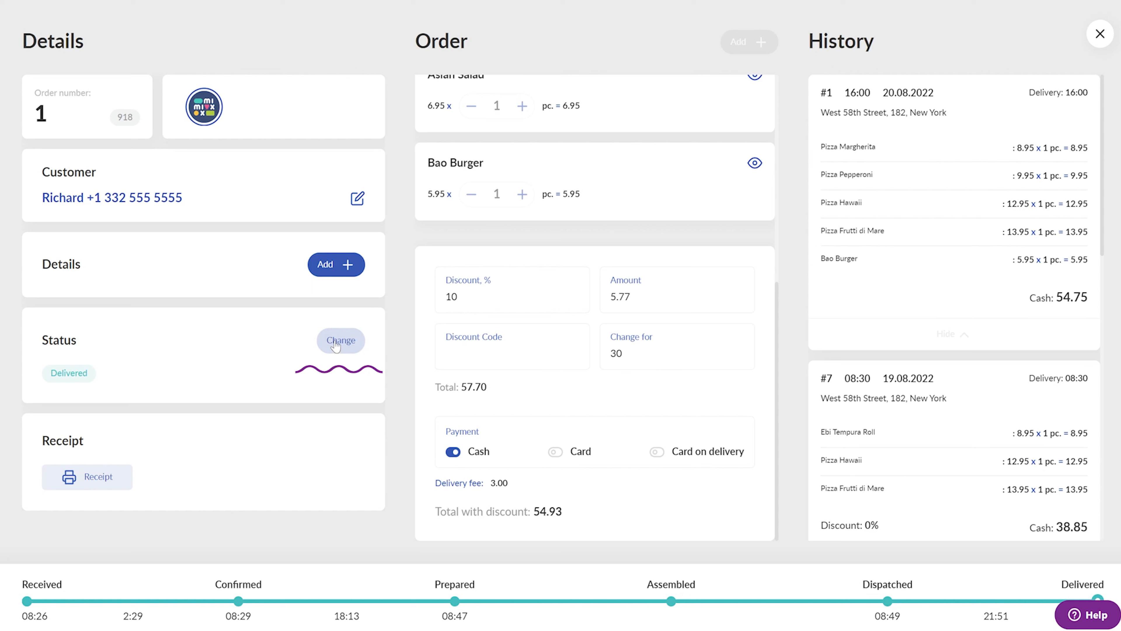
click(341, 340)
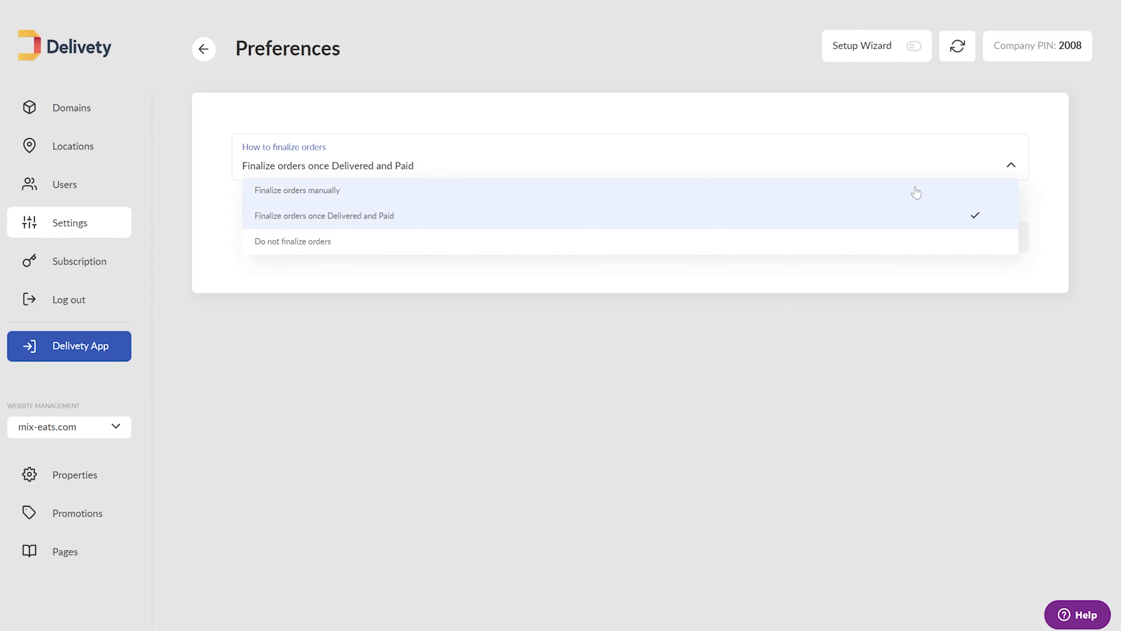
mouse_move(333, 176)
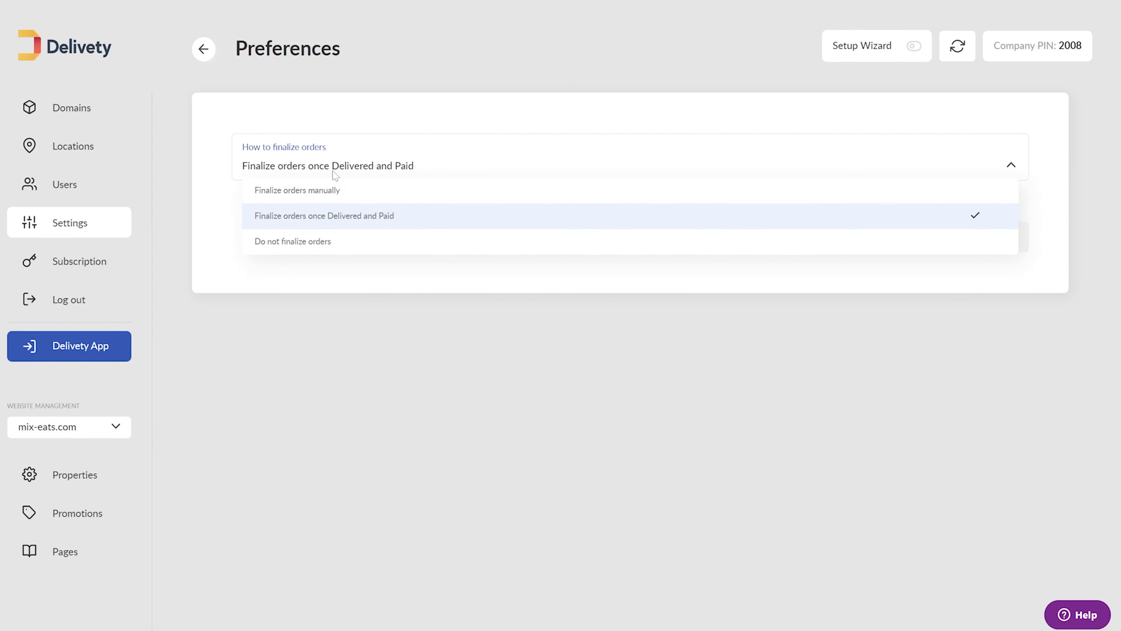
mouse_move(324, 282)
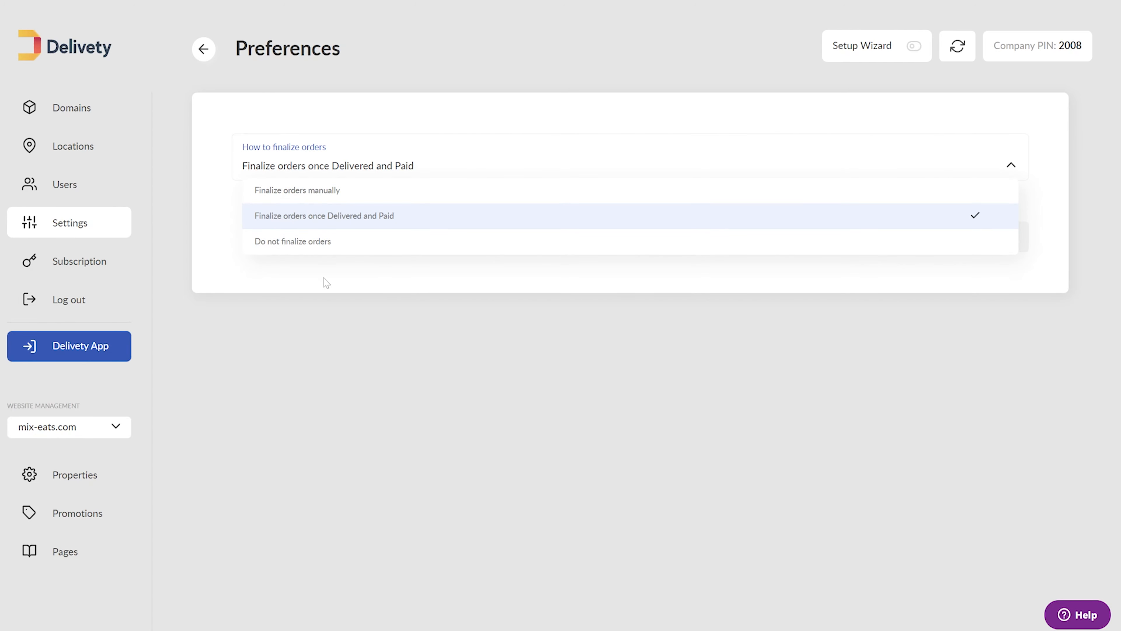
- Choose 'Finalize orders once Delivered and Paid' under Preferences > How to finalize orders
click(69, 346)
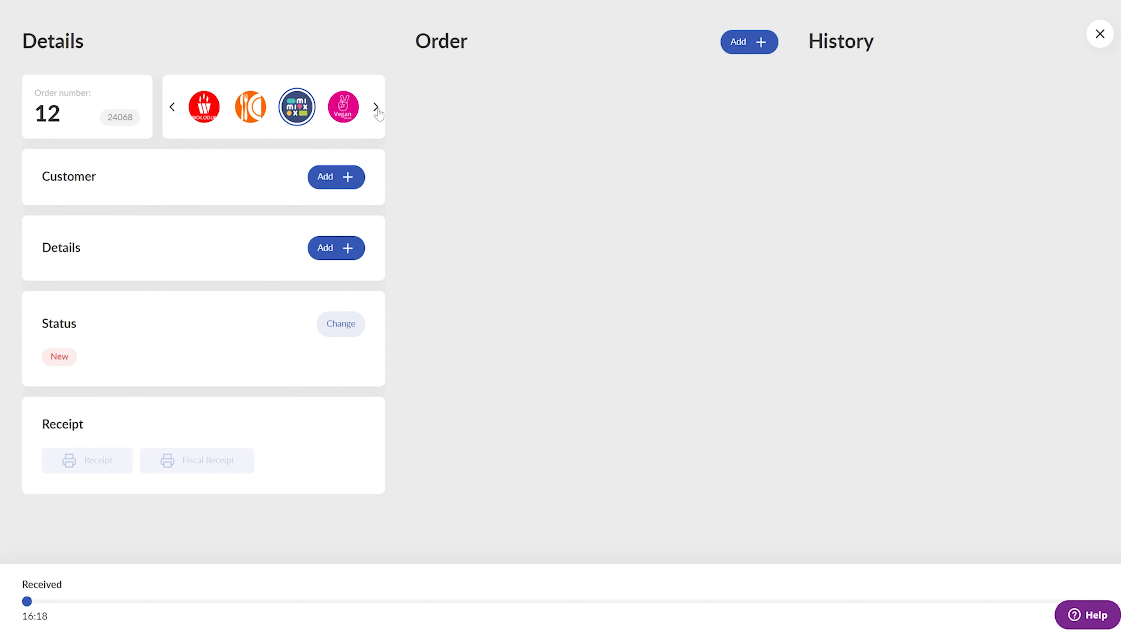
- Page the brand carousel to the right to see more restaurant logos for order 12
click(376, 107)
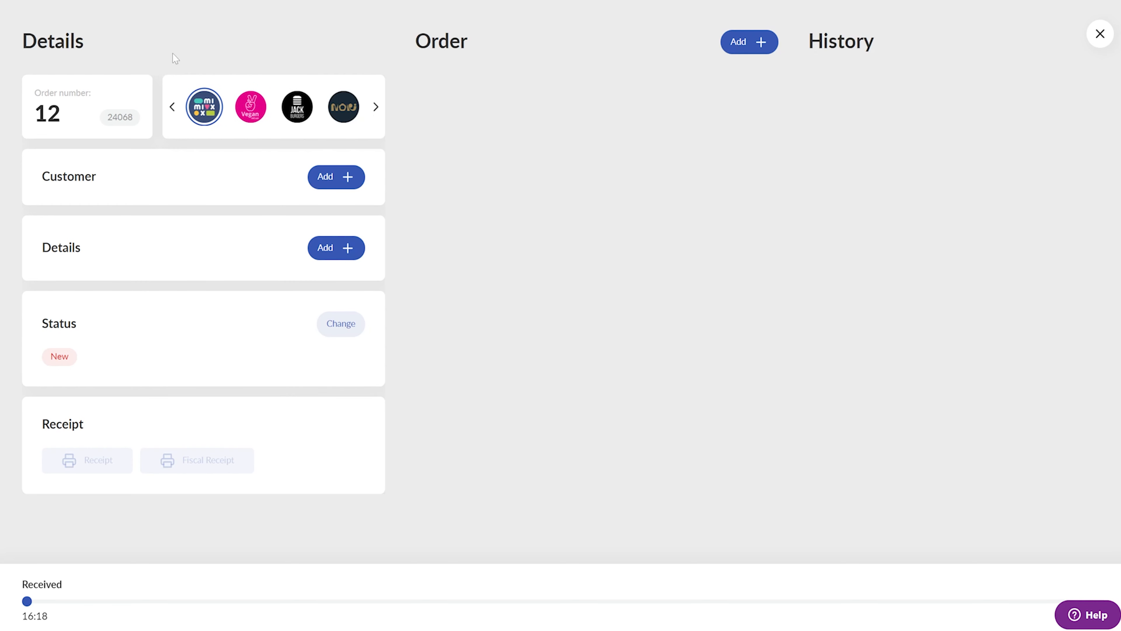
mouse_move(370, 138)
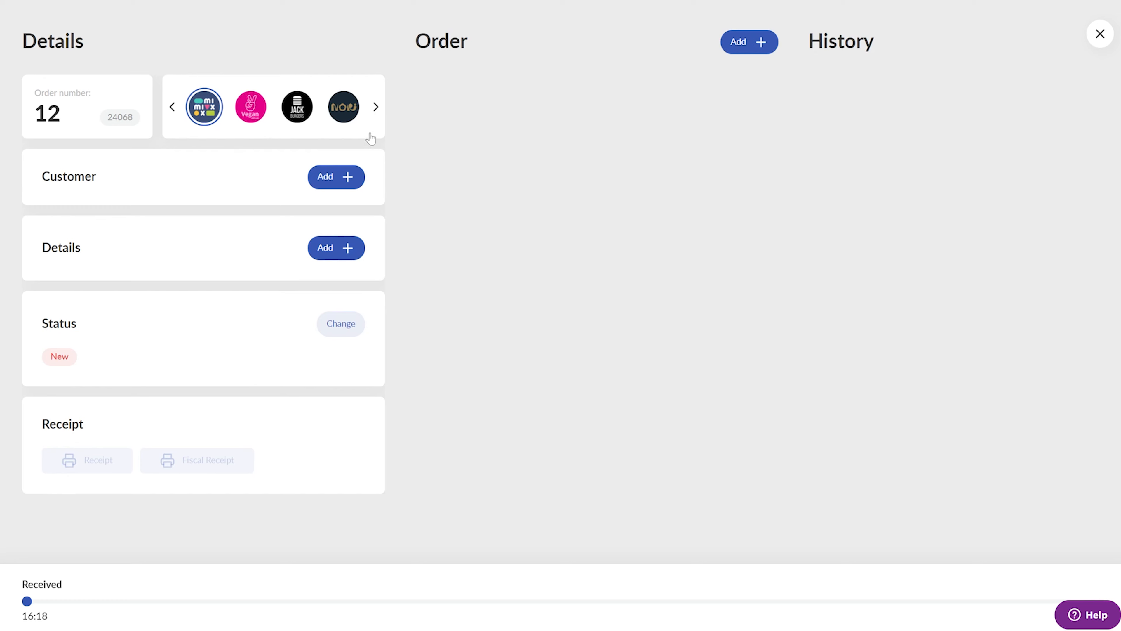
click(375, 106)
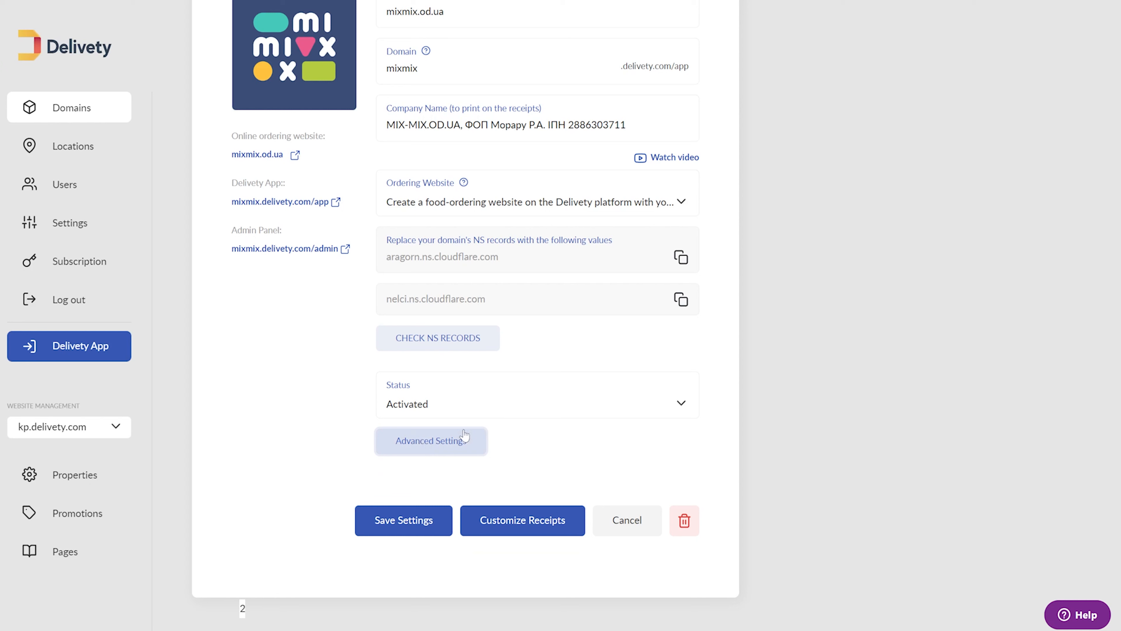
- In the mixmix domain's Advanced Settings, enable 'Automatic confirmation of orders'
click(430, 440)
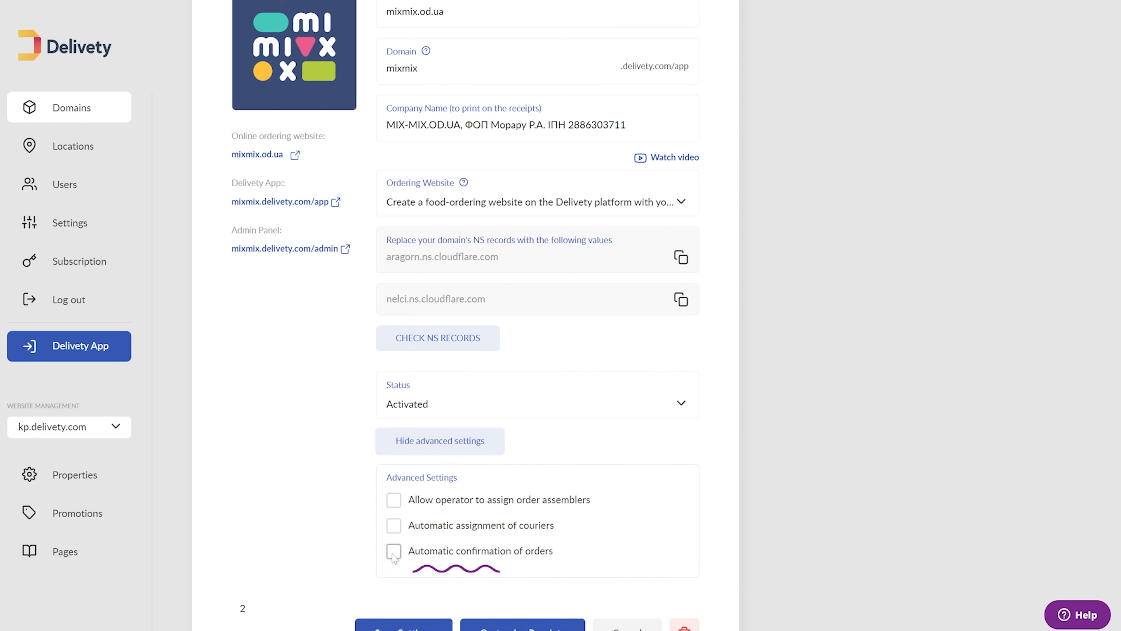
click(393, 550)
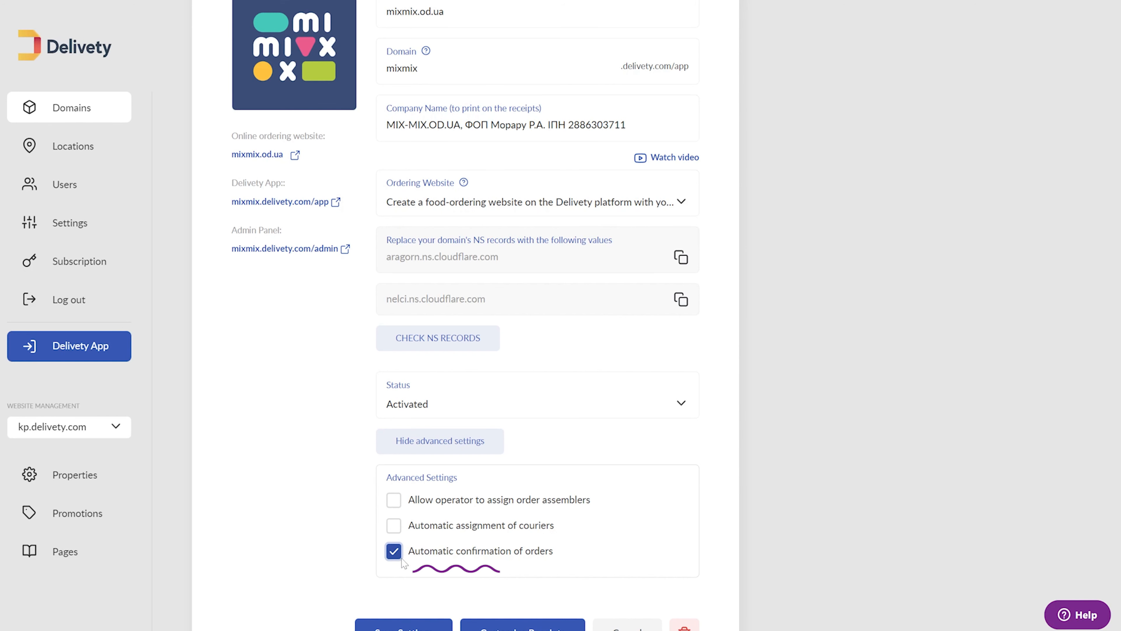